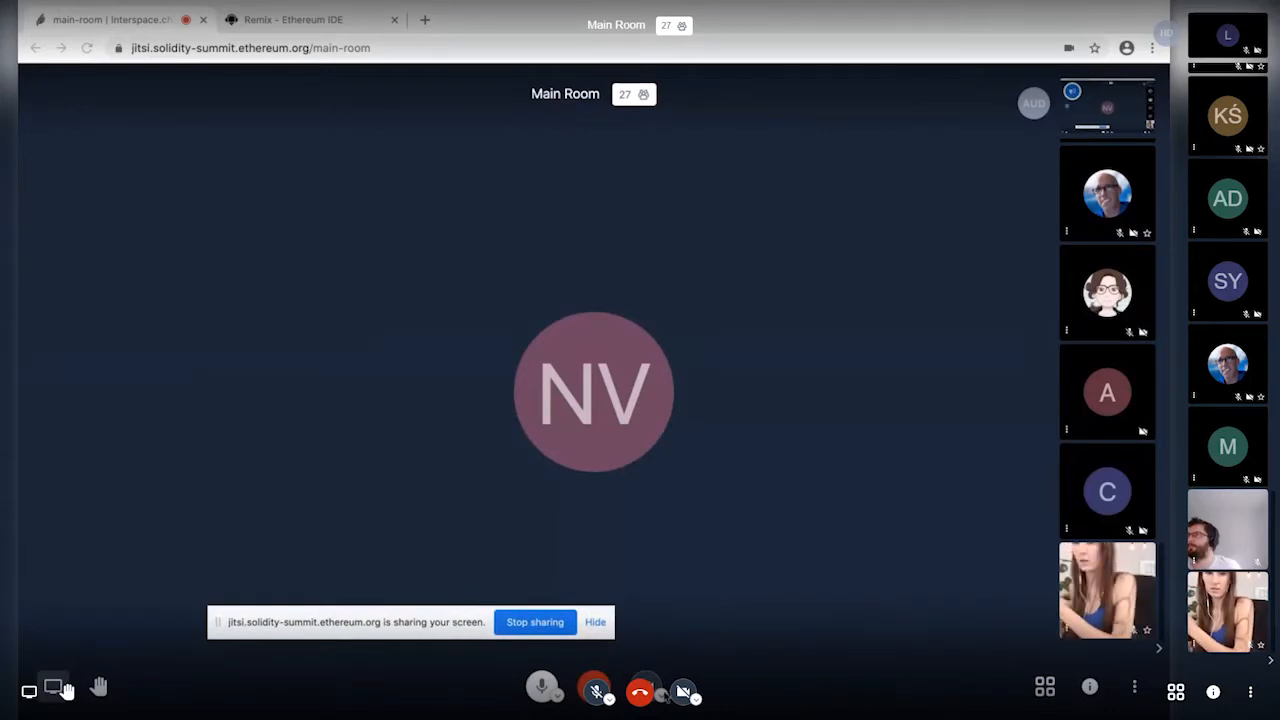
mouse_move(708, 632)
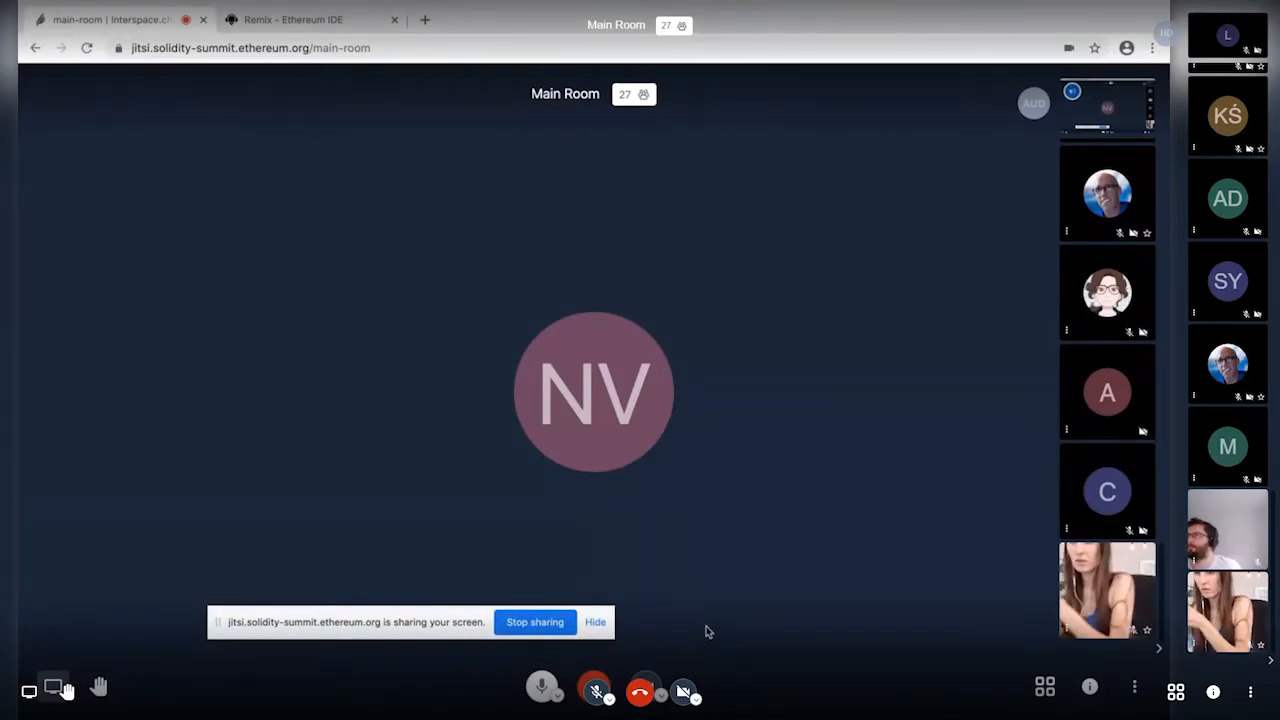
mouse_move(744, 428)
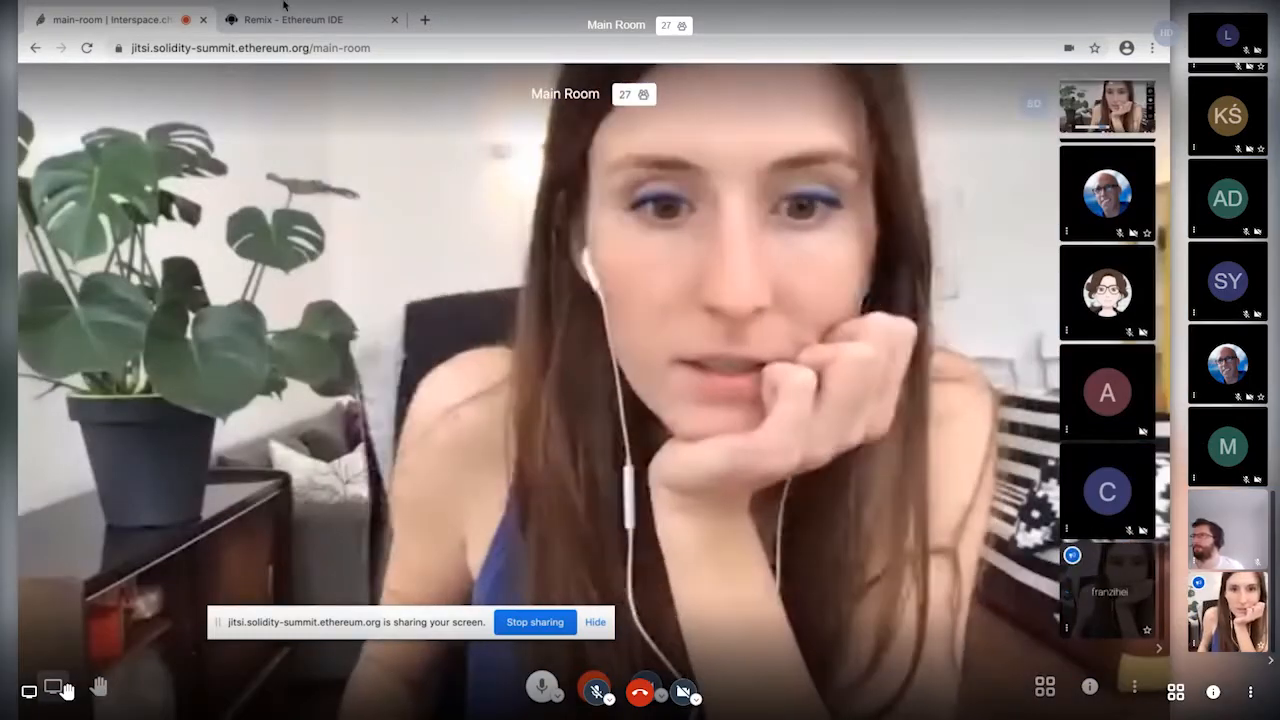
- Activate the Solidity environment in Remix and bring up the Solidity Unit Testing panel
left_click(310, 20)
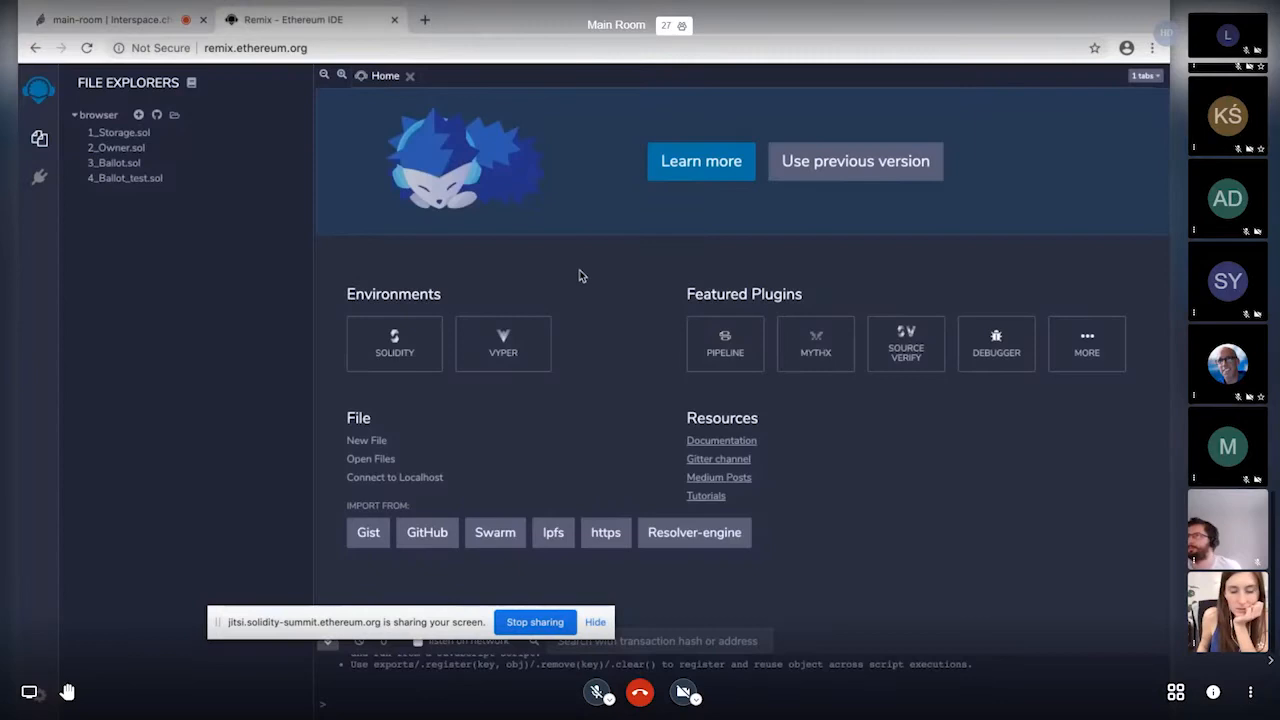
mouse_move(596, 316)
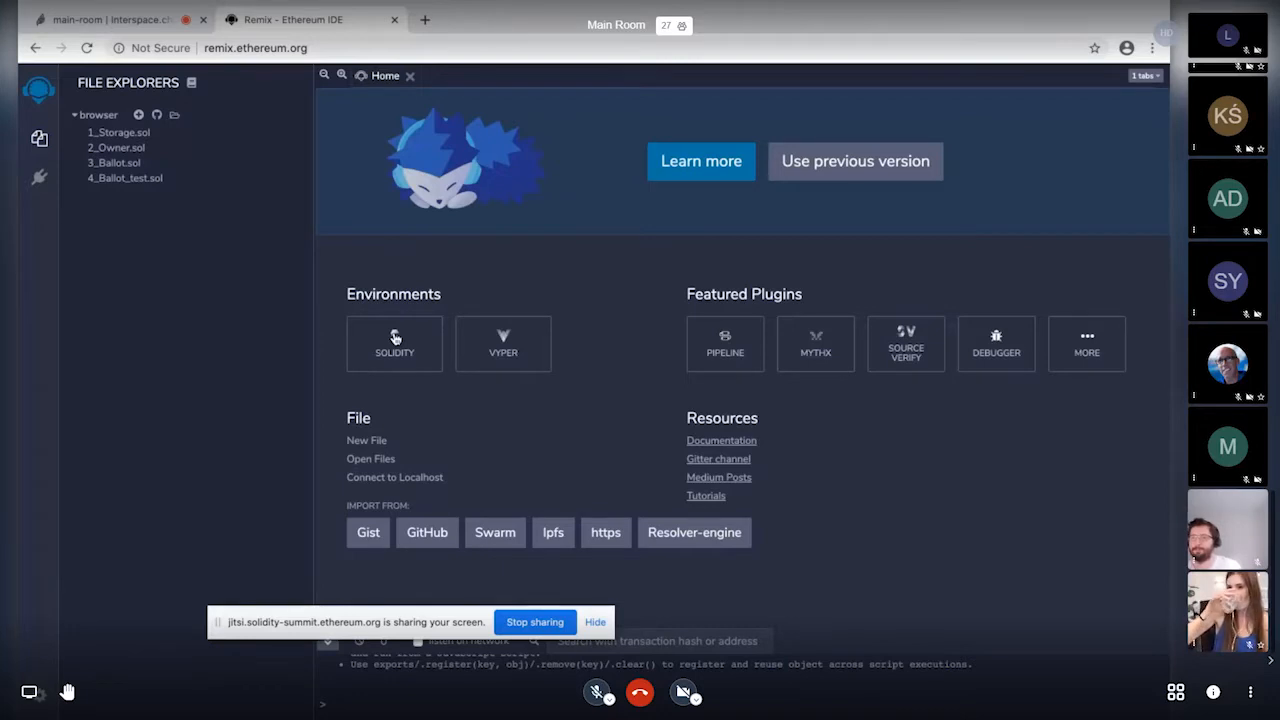
left_click(394, 344)
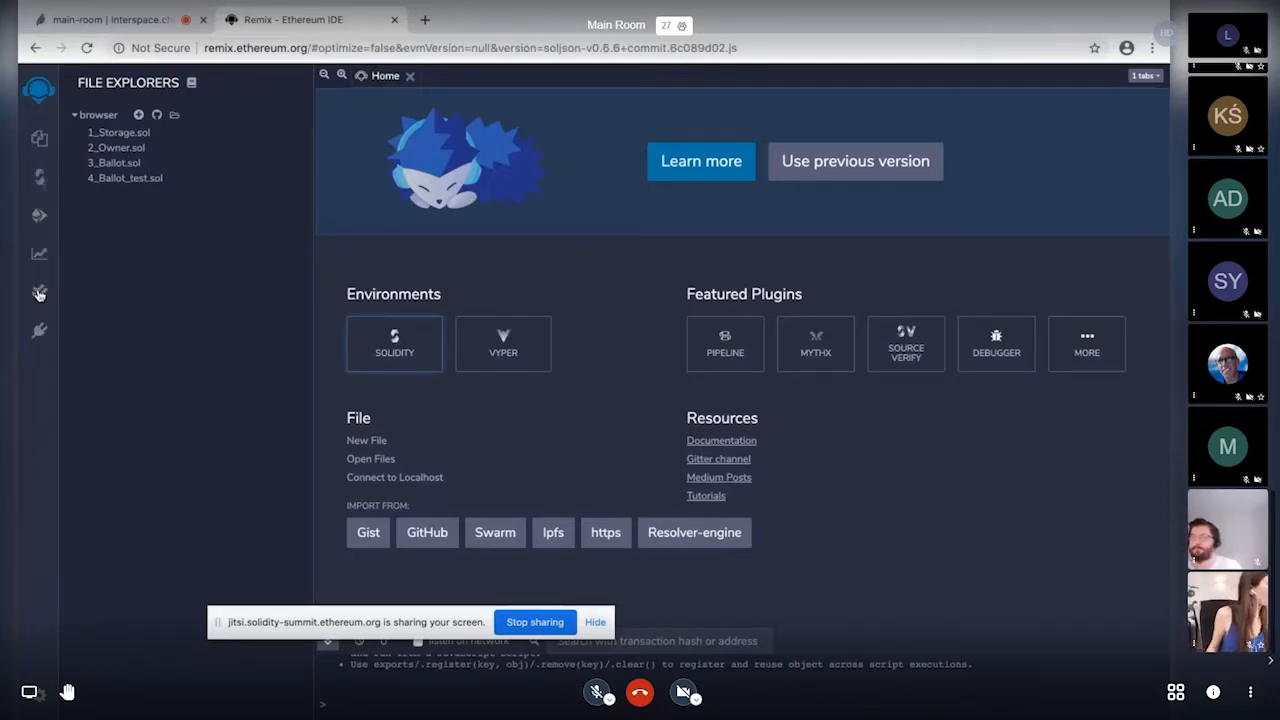
mouse_move(40, 292)
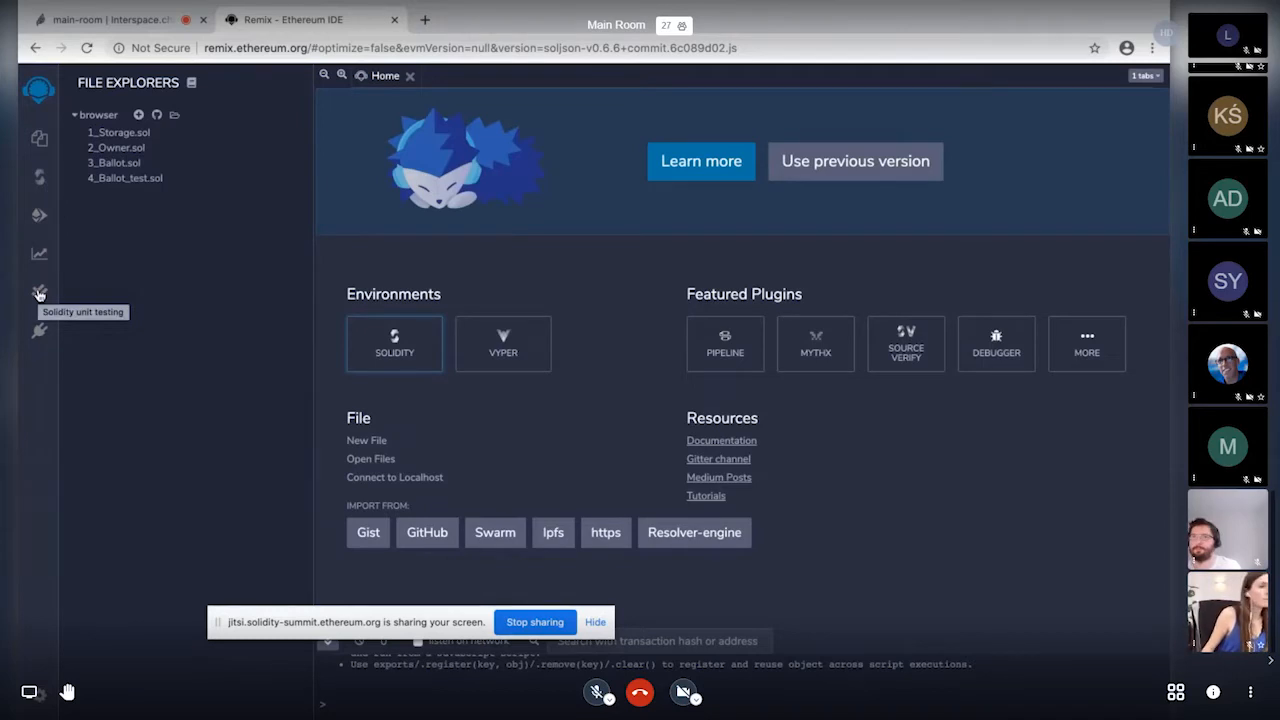
left_click(40, 292)
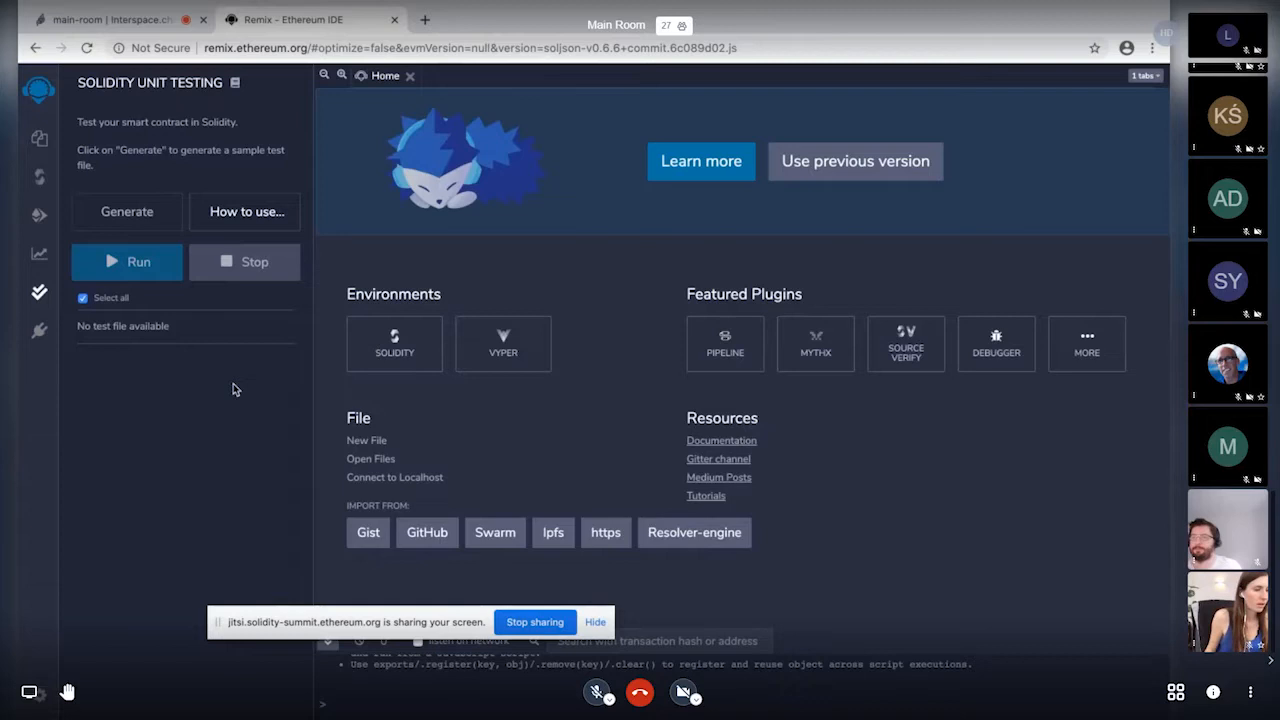
mouse_move(108, 136)
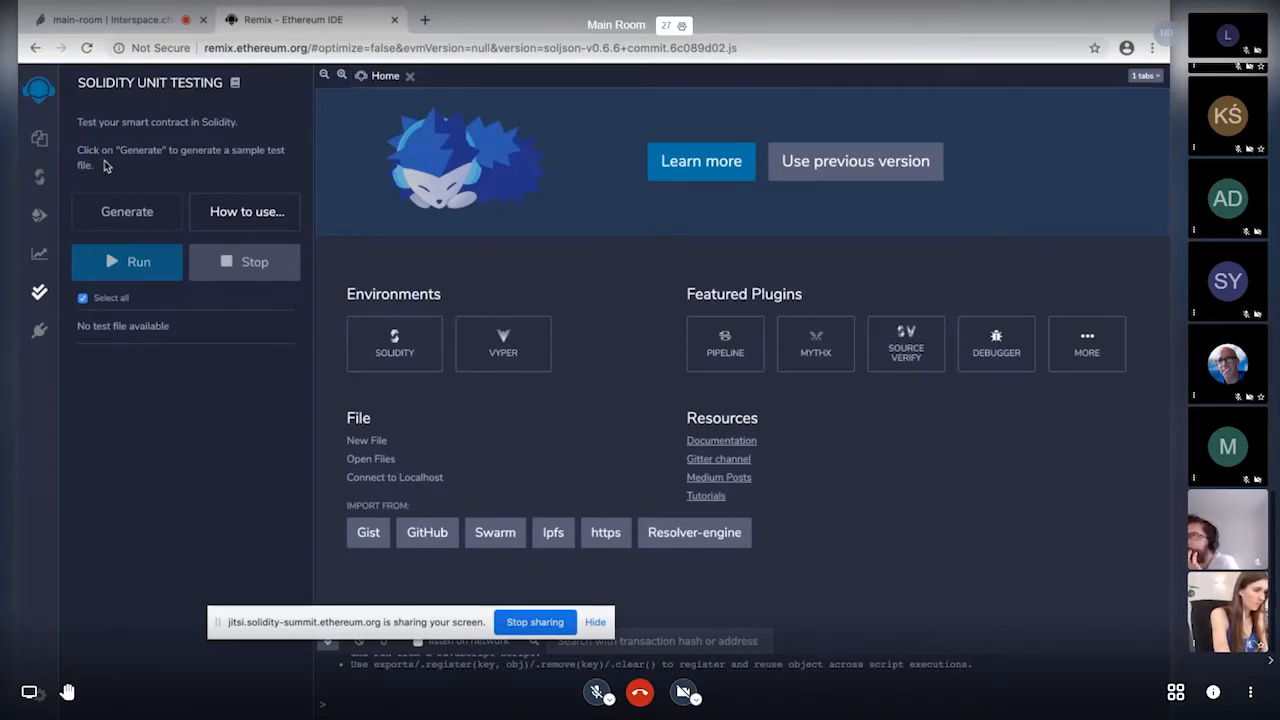
mouse_move(124, 150)
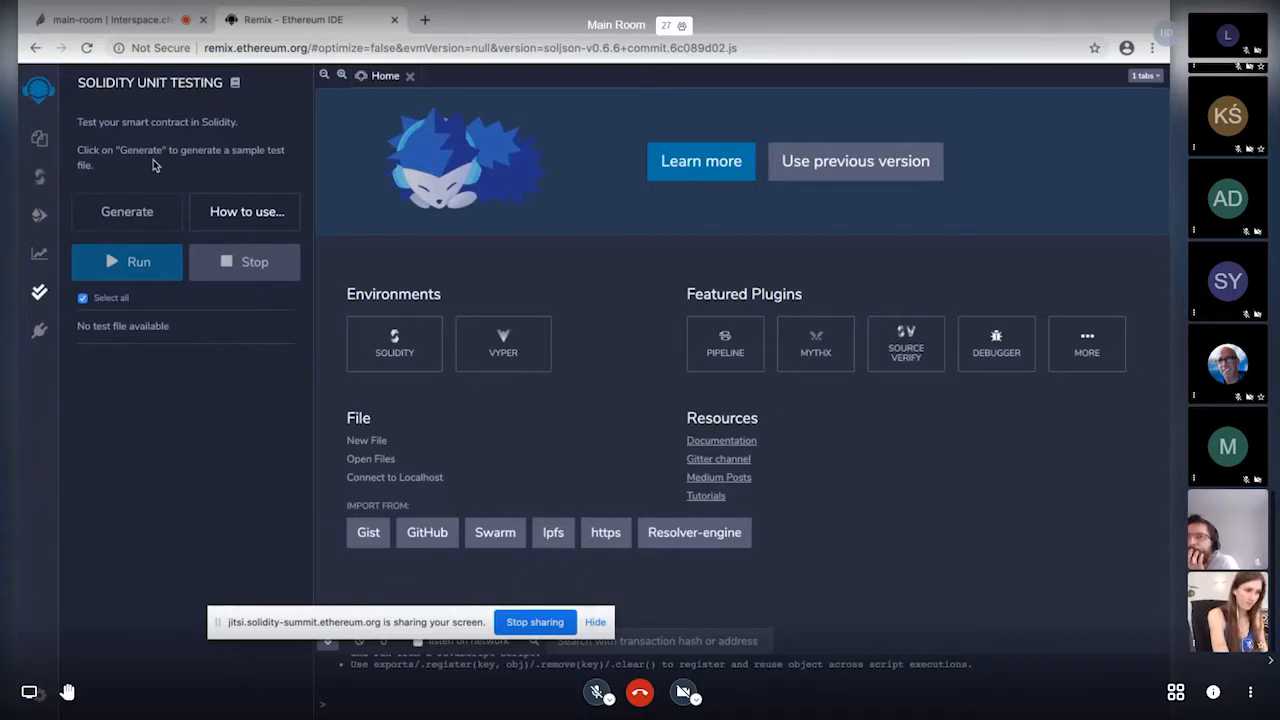
mouse_move(64, 152)
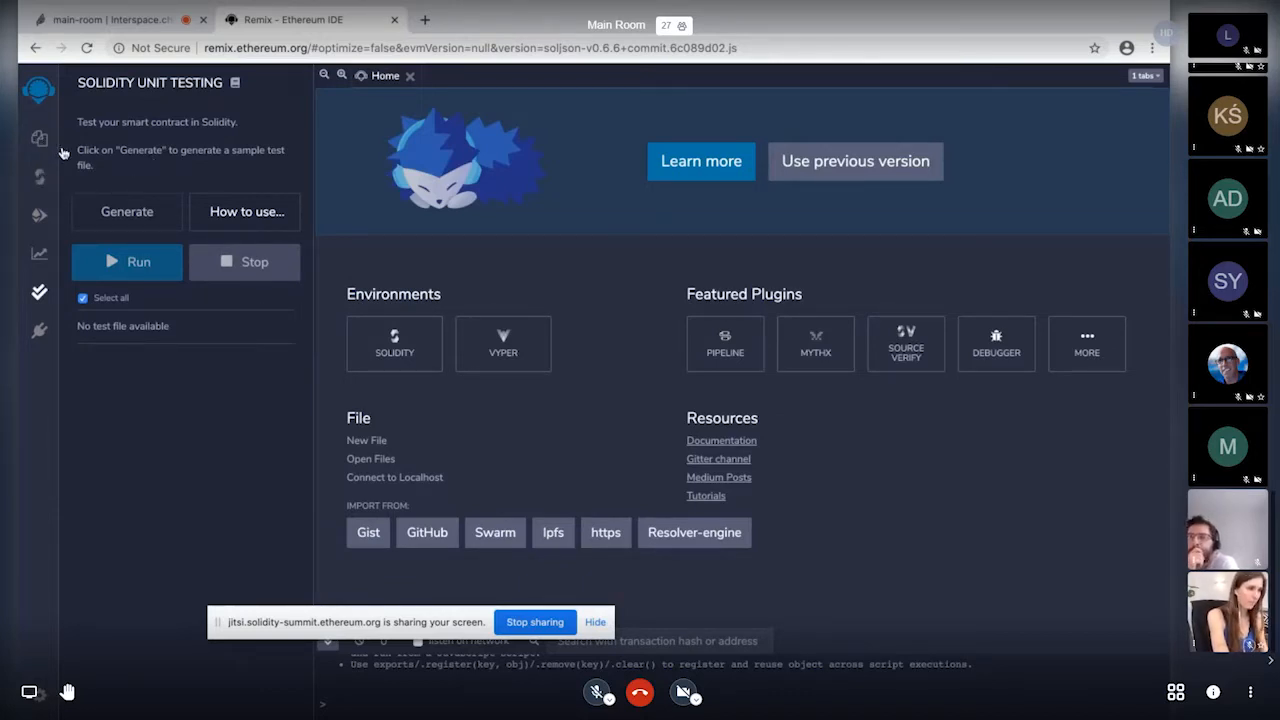
mouse_move(140, 178)
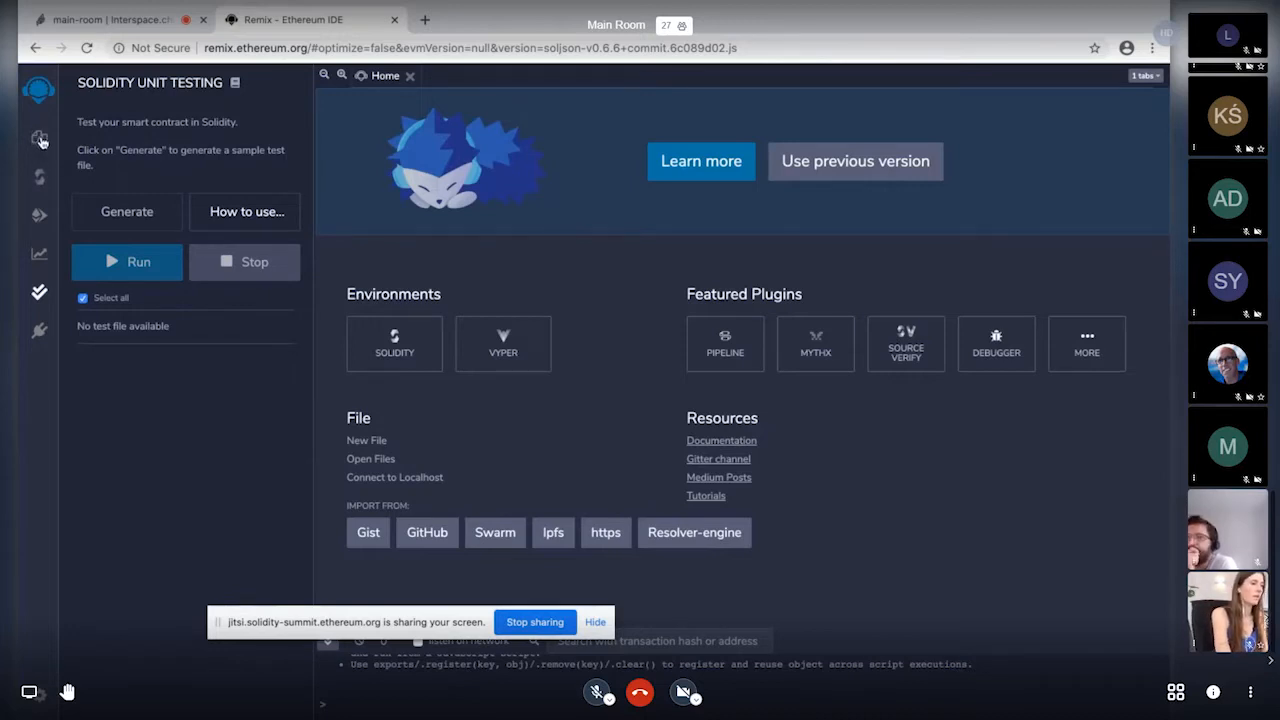
- Show the workspace files with 1_Storage.sol, then return to the unit testing panel
left_click(40, 140)
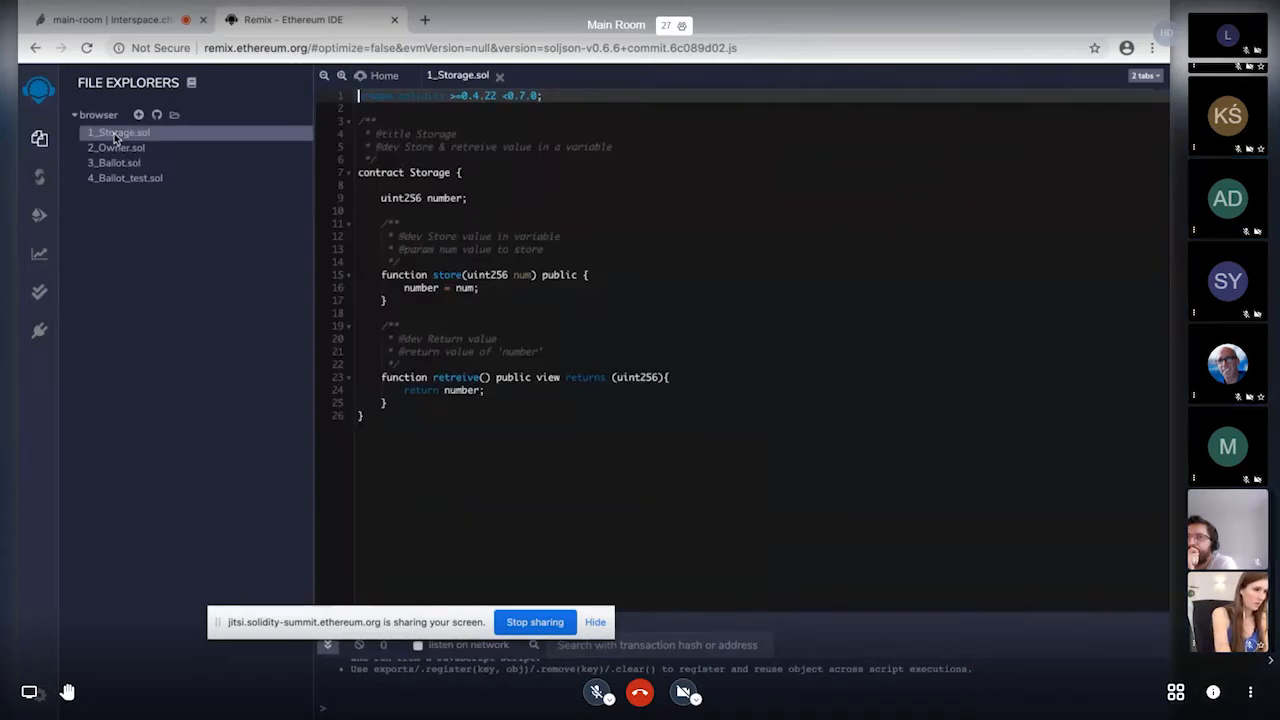
mouse_move(394, 260)
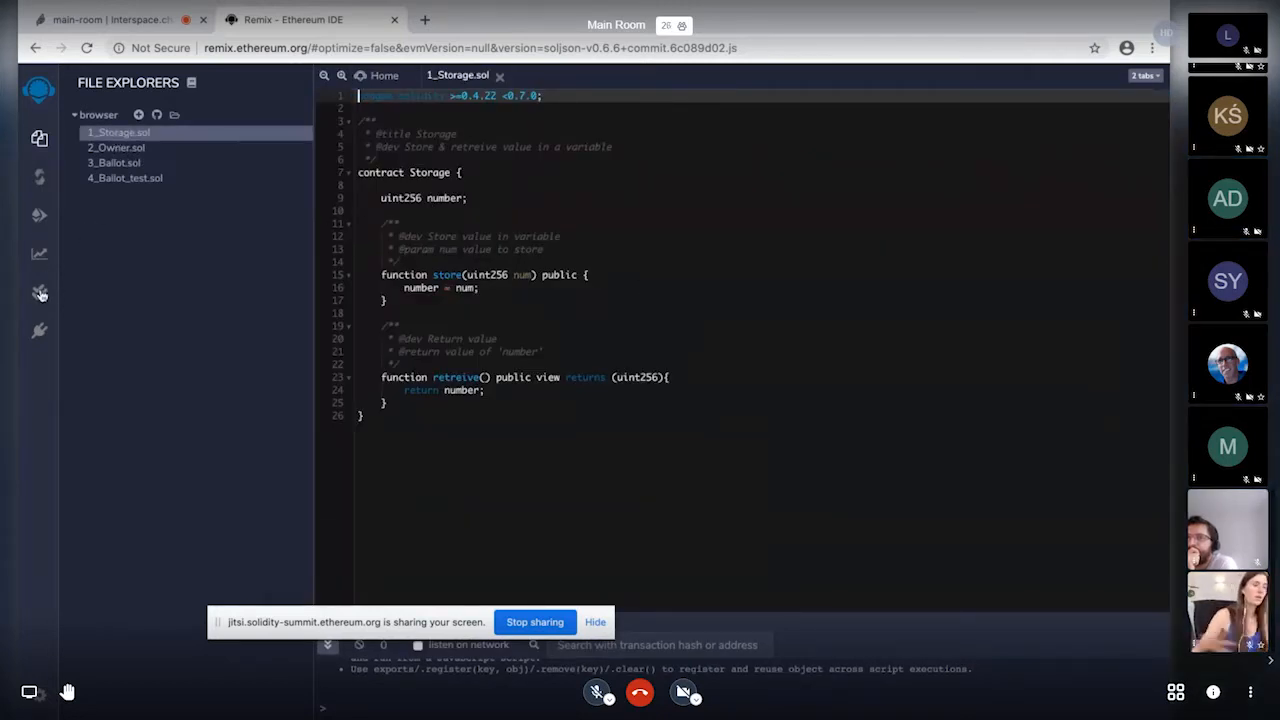
left_click(40, 292)
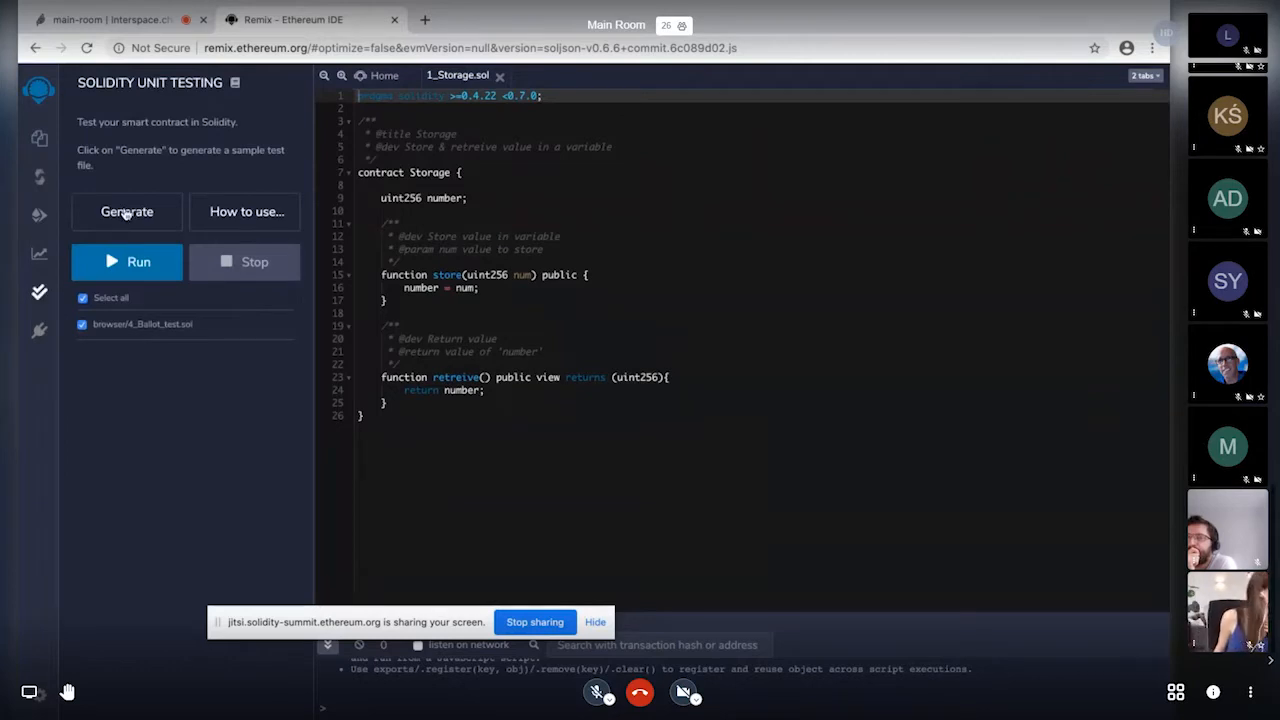
mouse_move(126, 212)
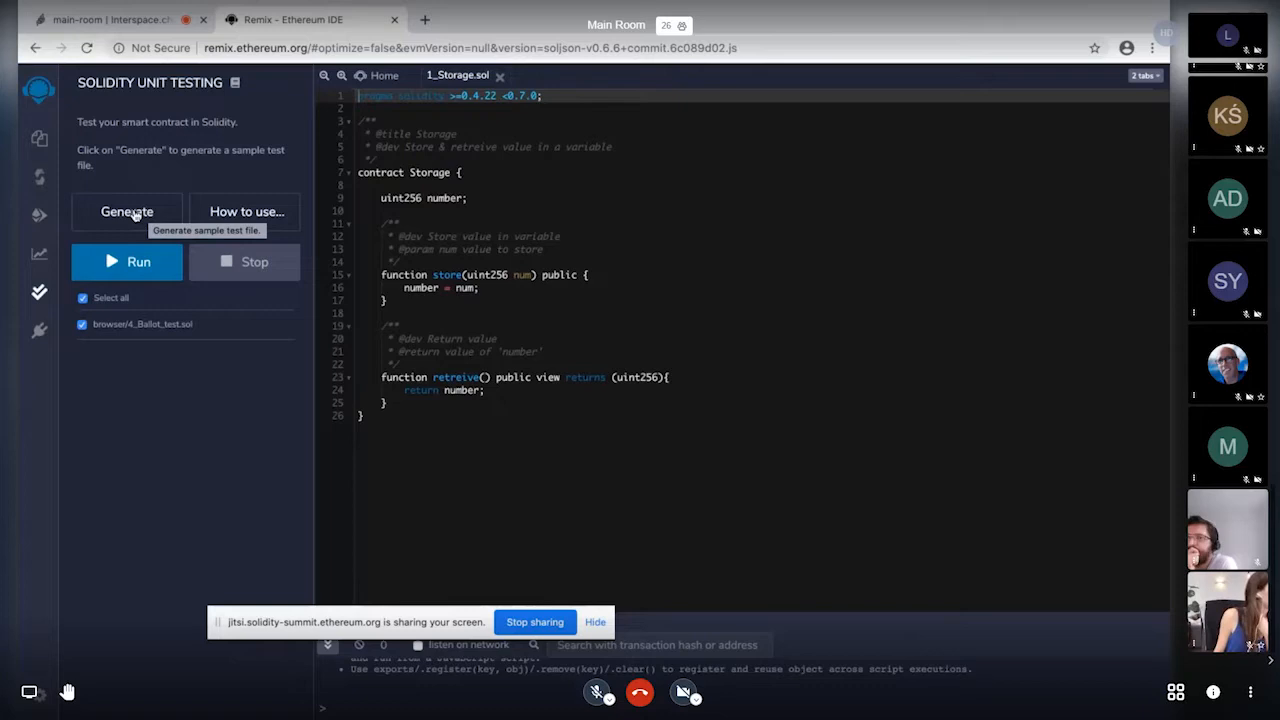
- Generate the sample 1_Storage_test.sol file and open the unit testing documentation
left_click(126, 212)
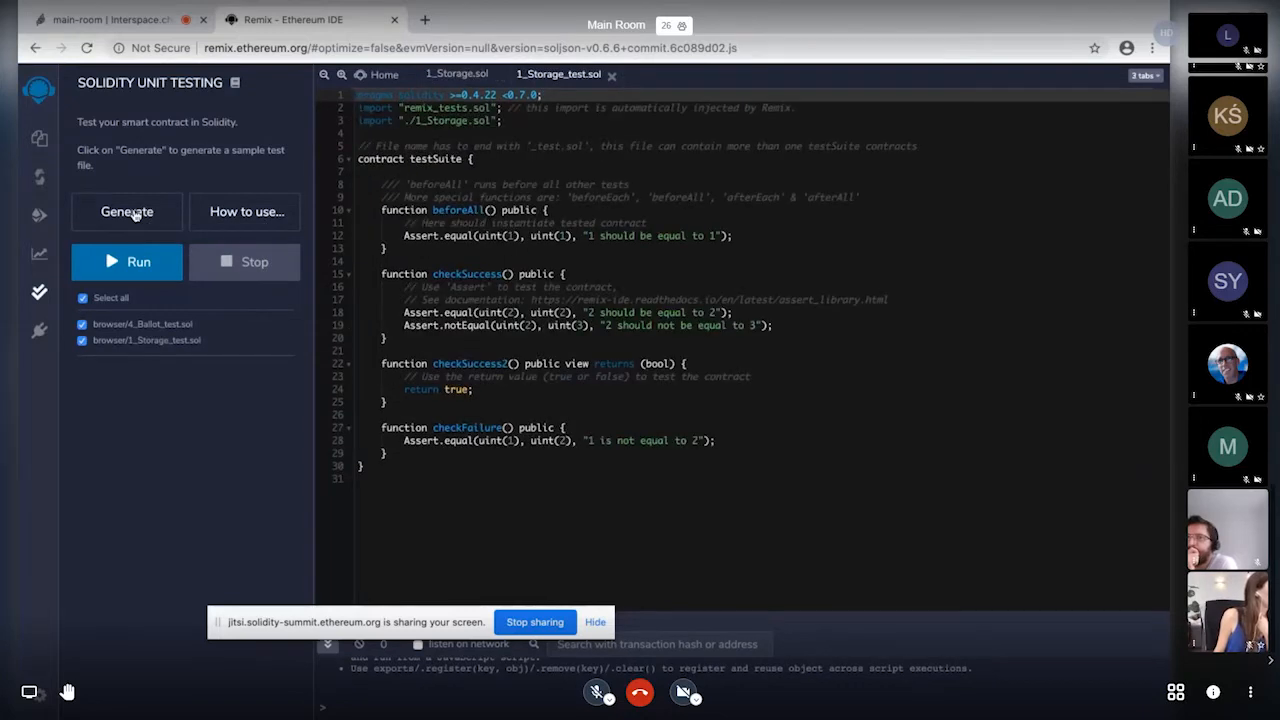
mouse_move(300, 200)
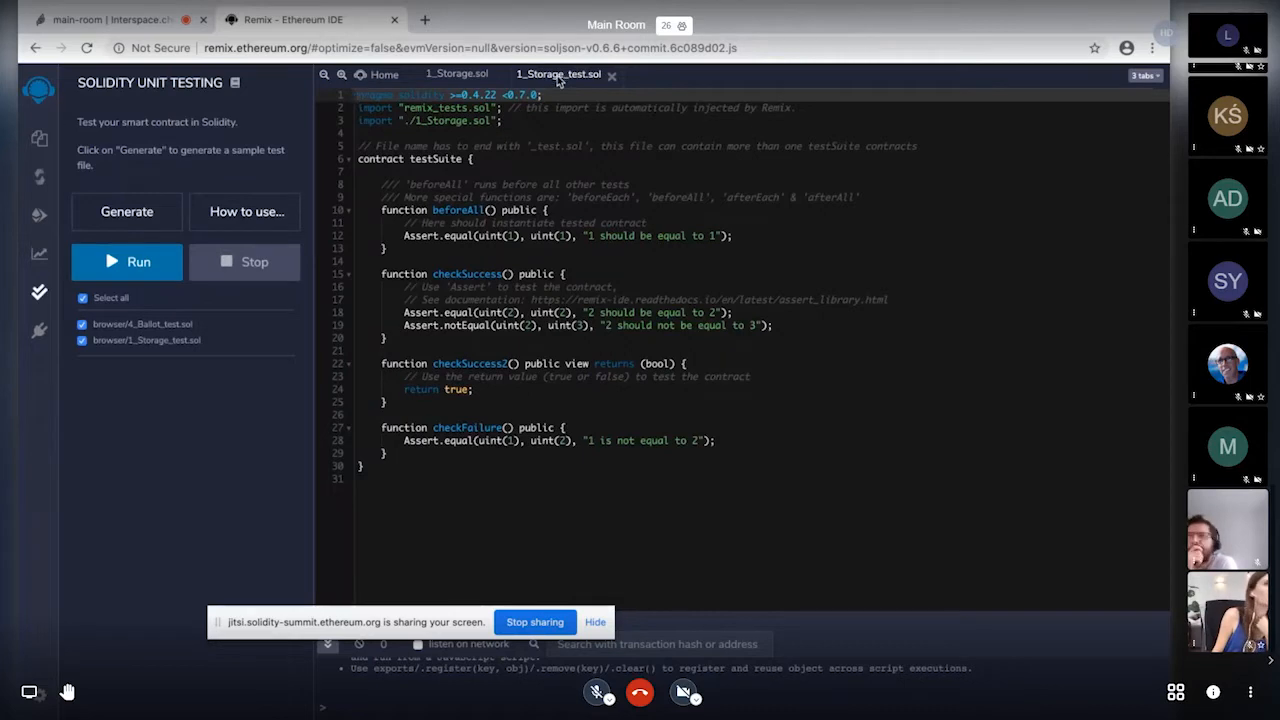
mouse_move(556, 74)
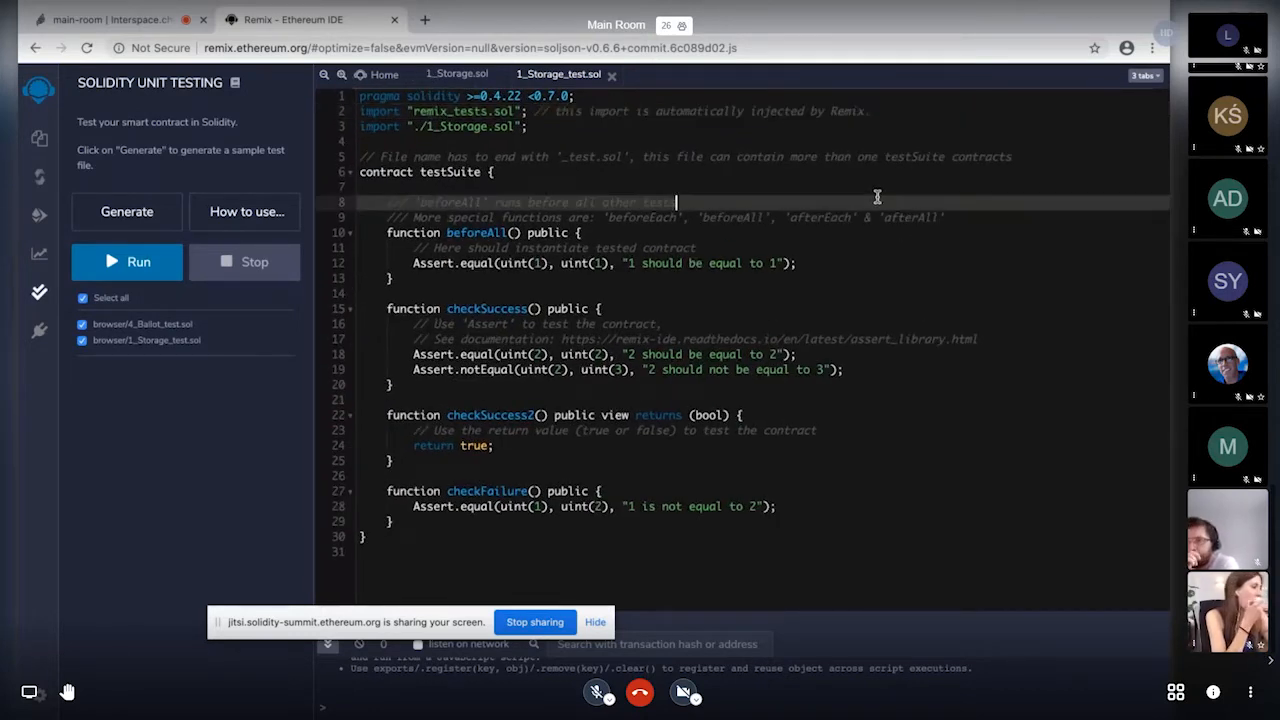
mouse_move(798, 112)
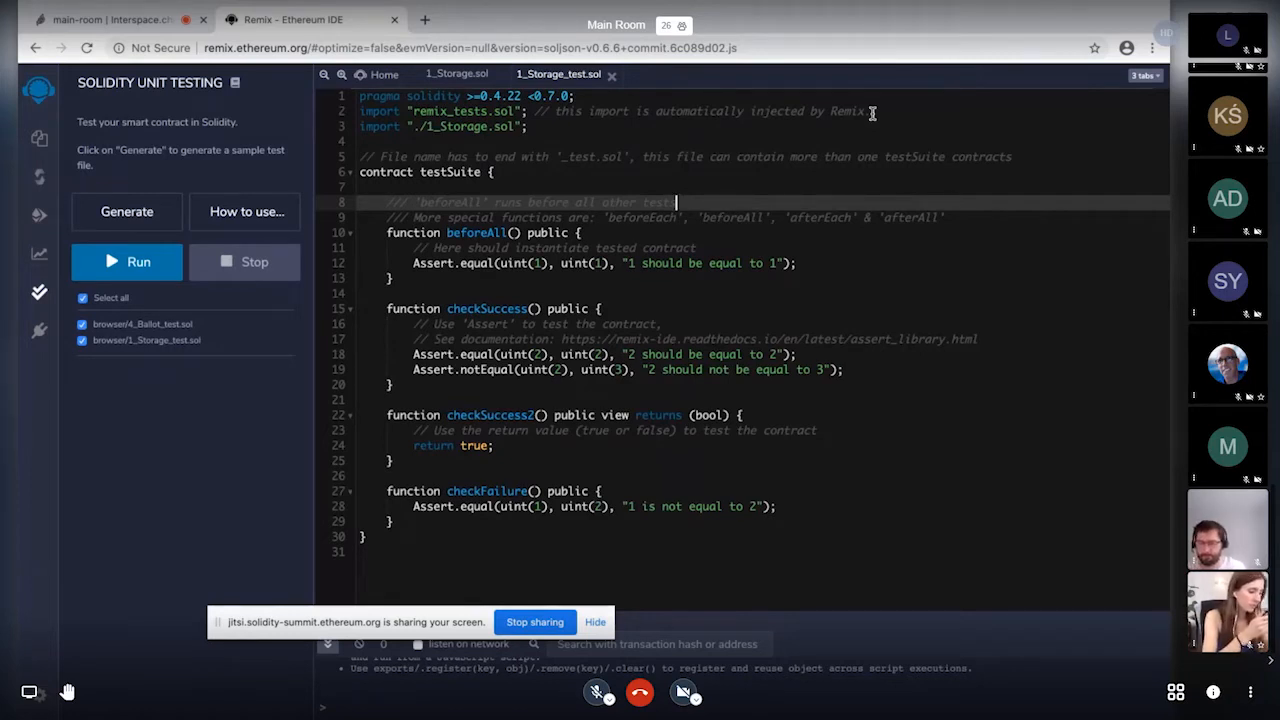
mouse_move(448, 224)
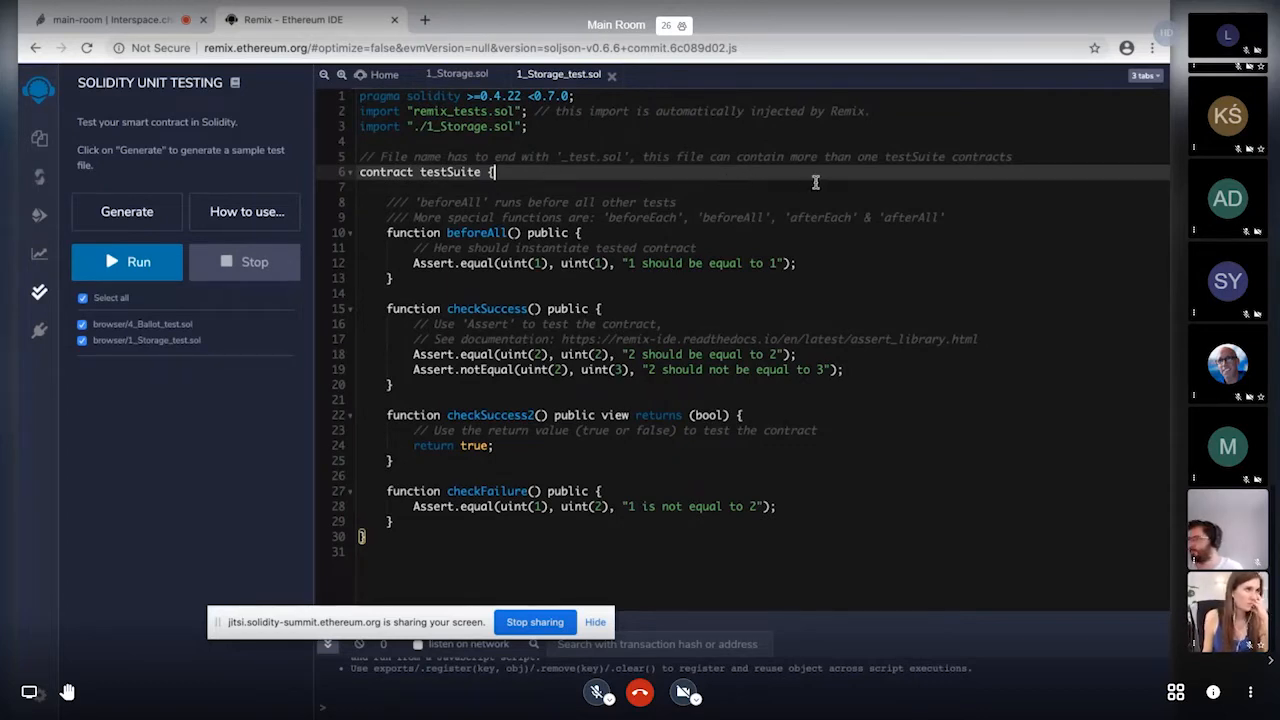
mouse_move(280, 618)
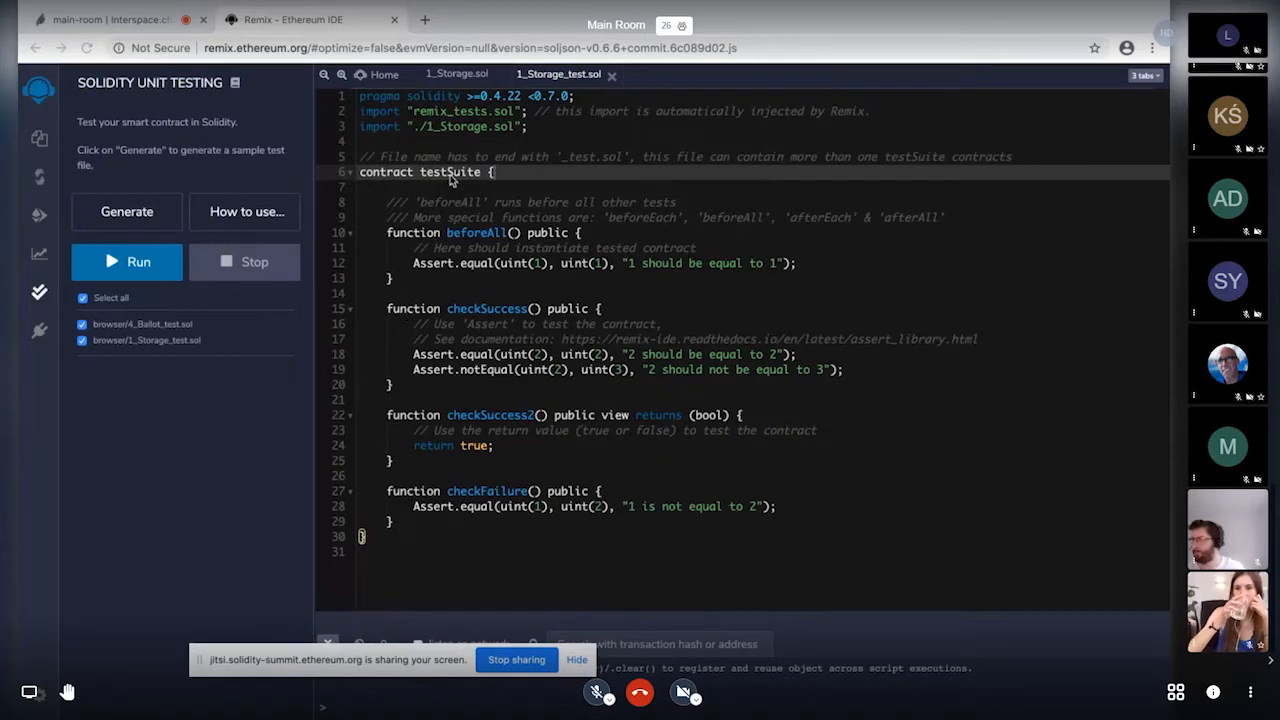
mouse_move(730, 168)
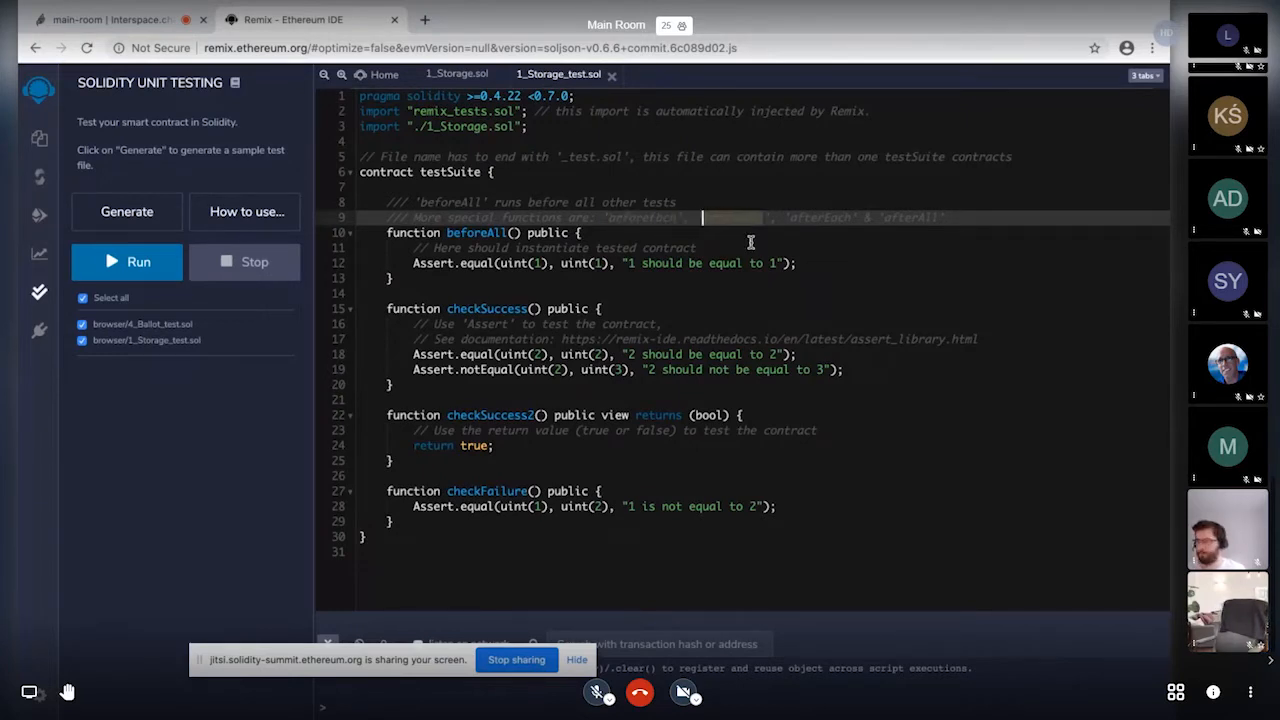
mouse_move(820, 216)
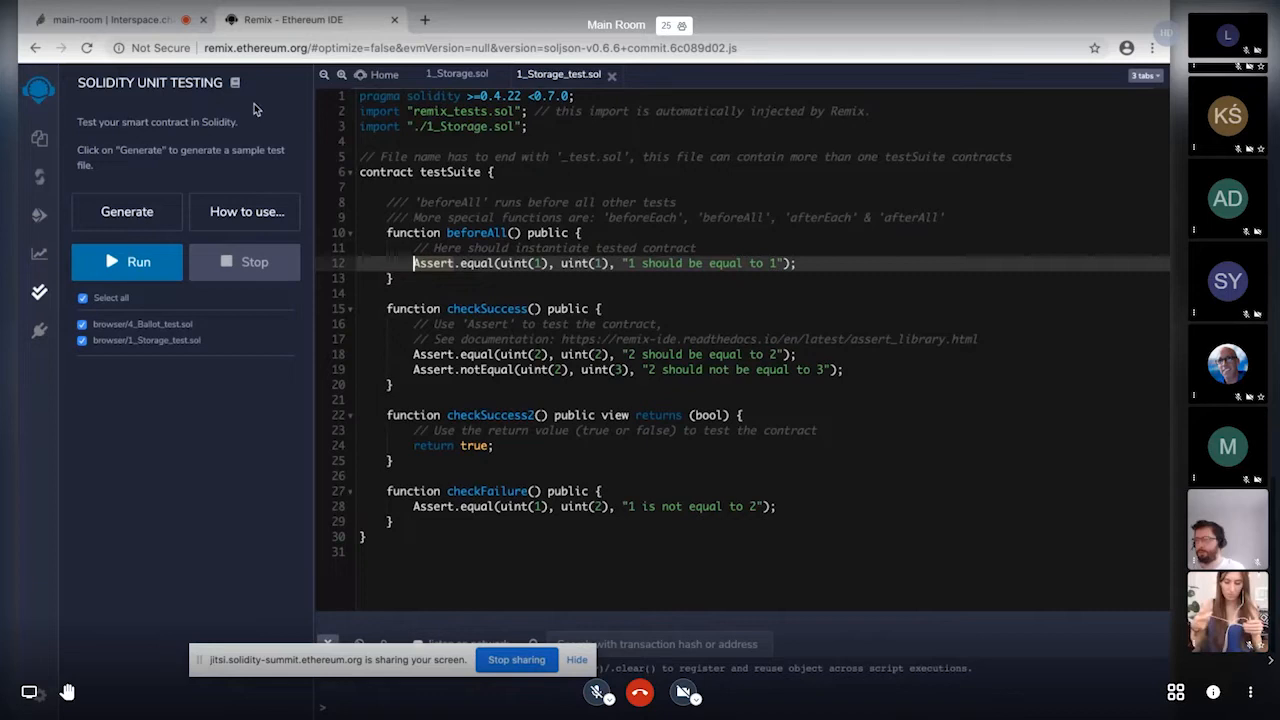
left_click(424, 20)
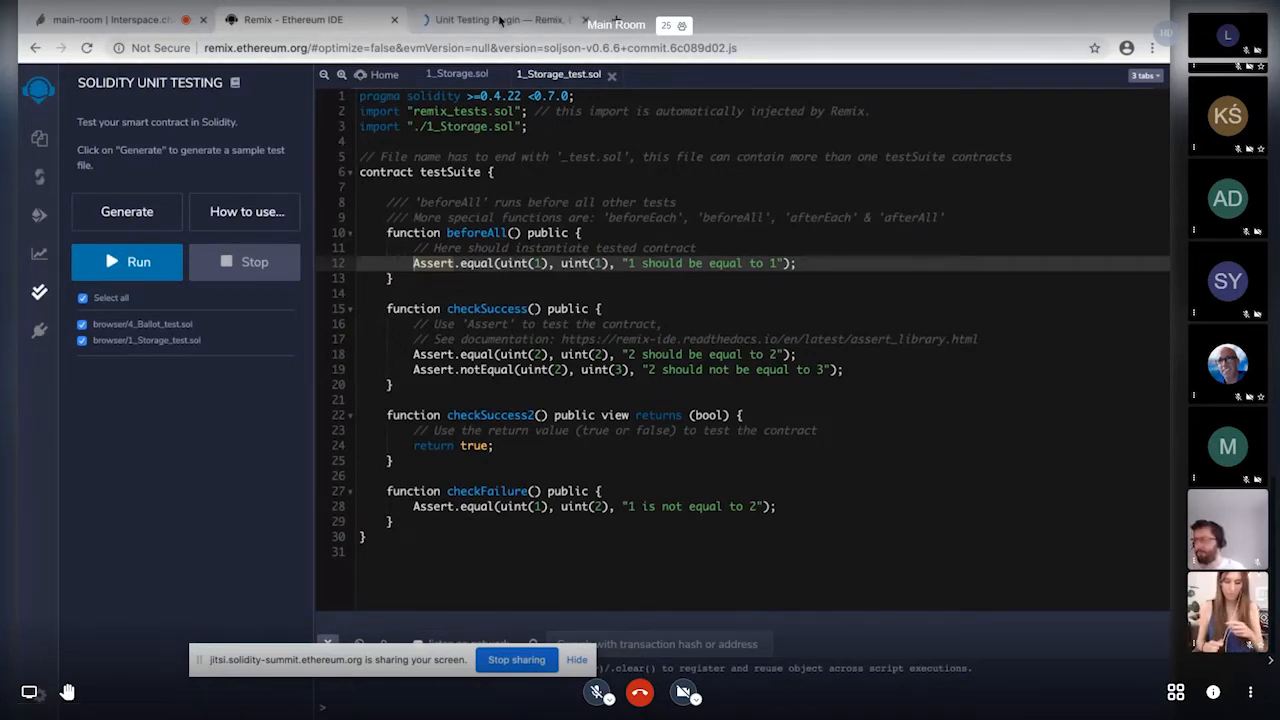
mouse_move(490, 20)
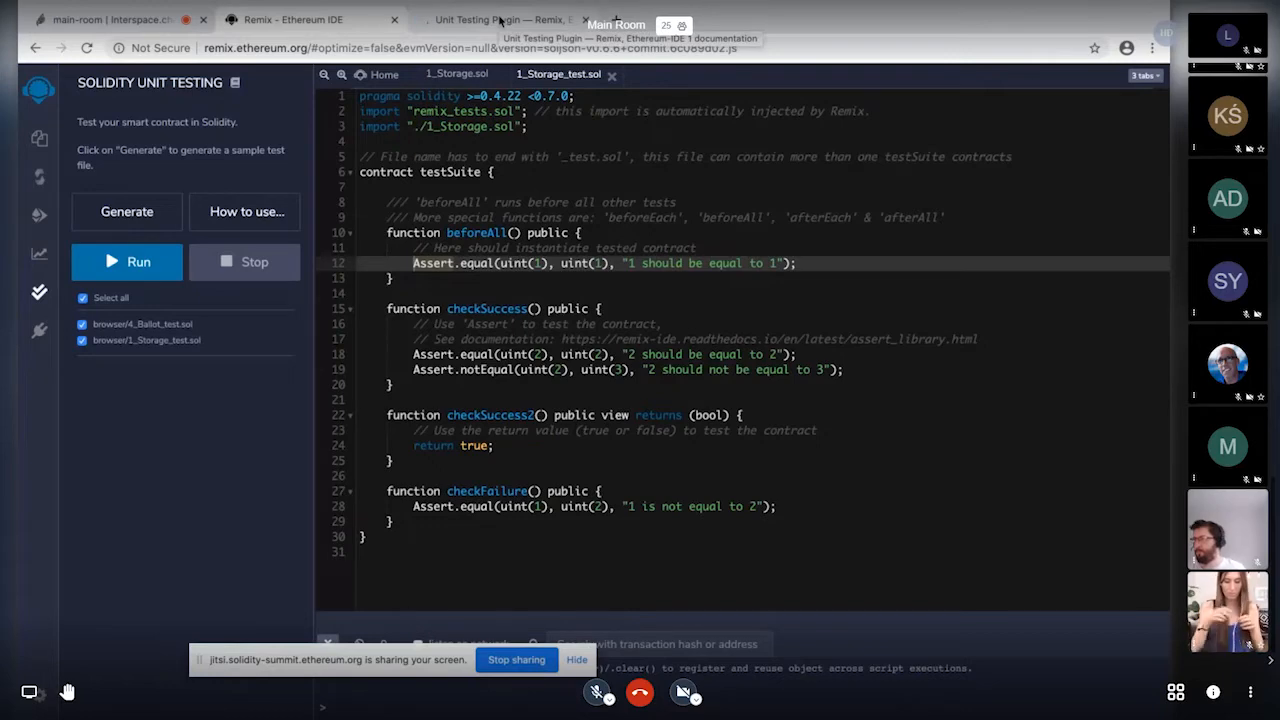
- View the Remix Assert Library page on readthedocs, then return to the IDE tab
left_click(490, 20)
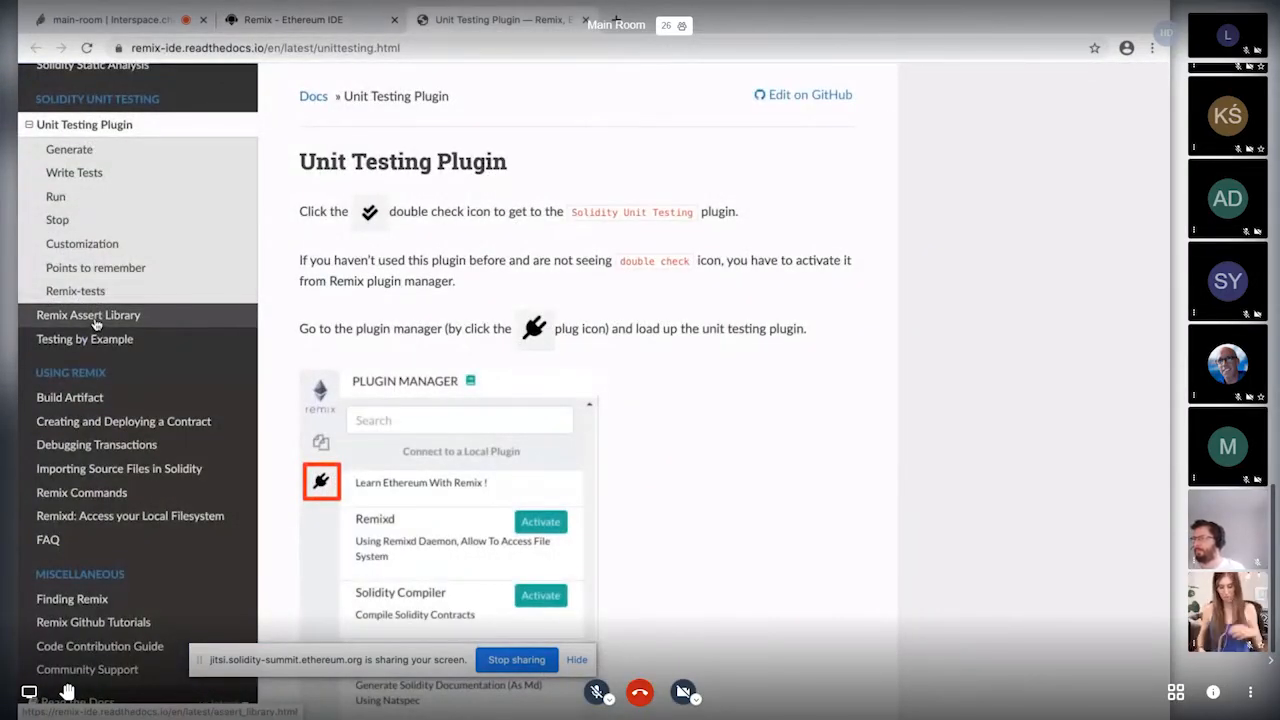
left_click(88, 314)
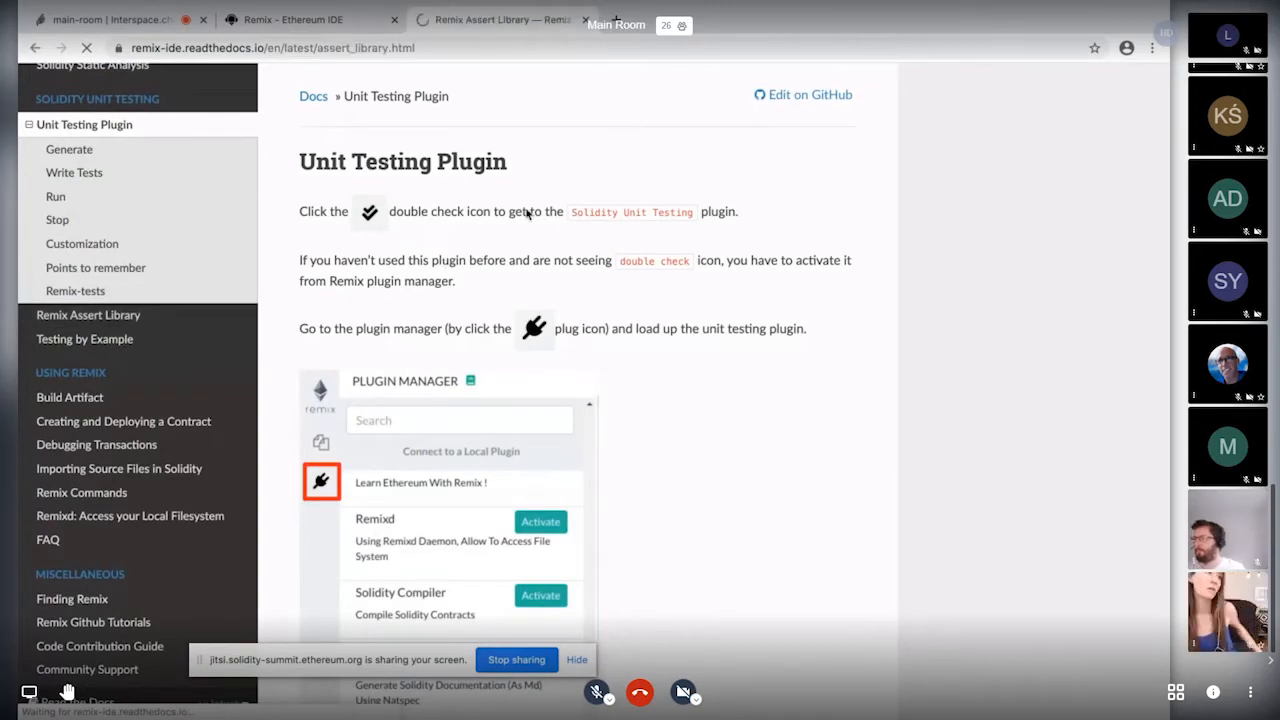
left_click(88, 314)
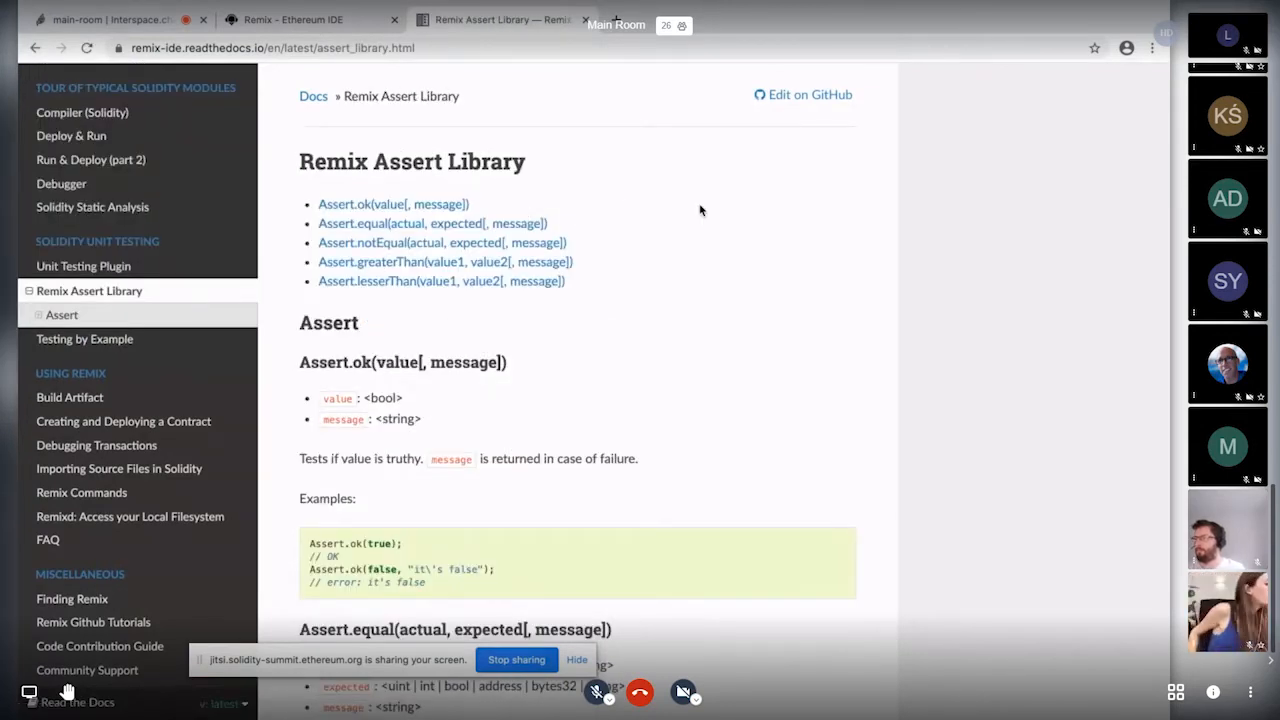
mouse_move(564, 280)
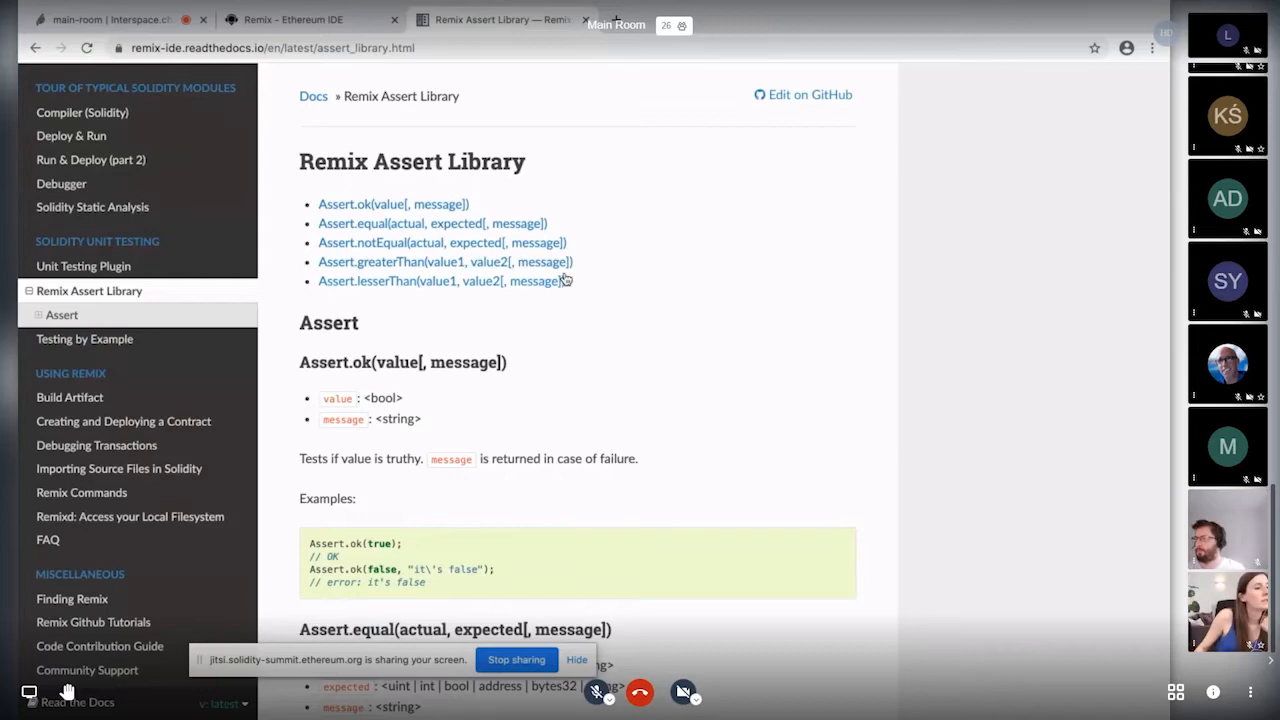
left_click(290, 20)
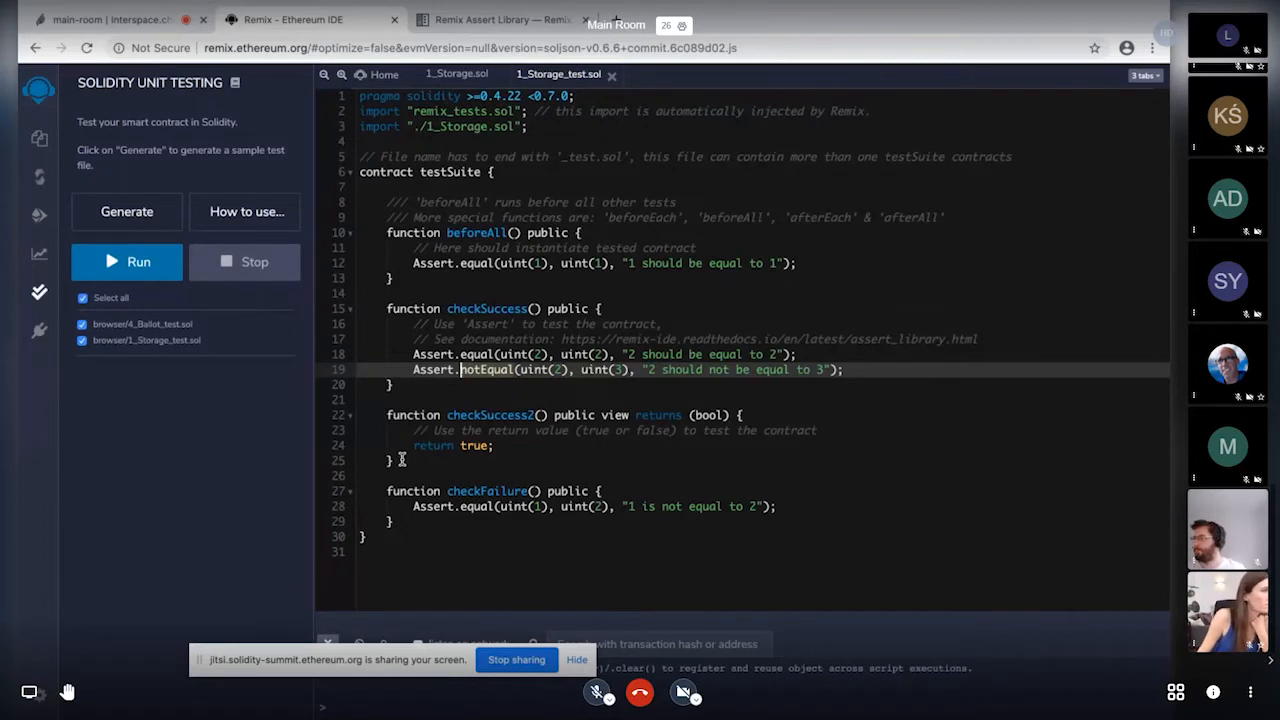
mouse_move(692, 430)
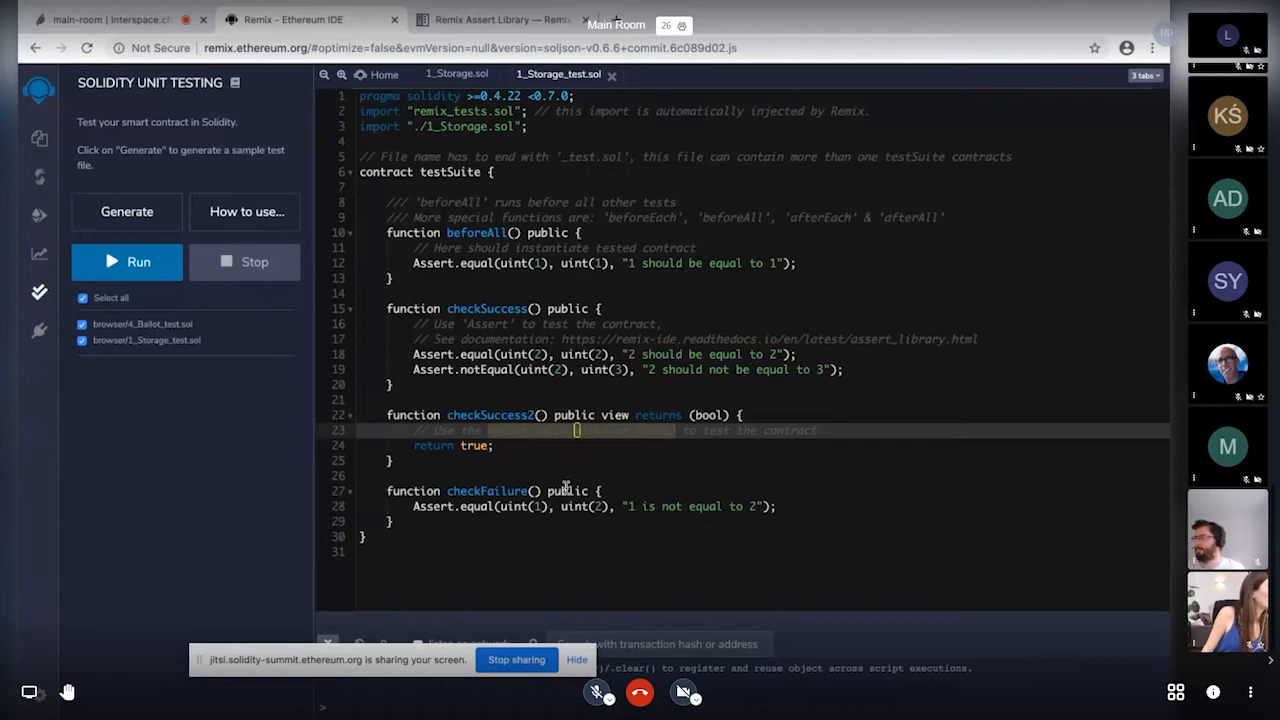
double_click(488, 490)
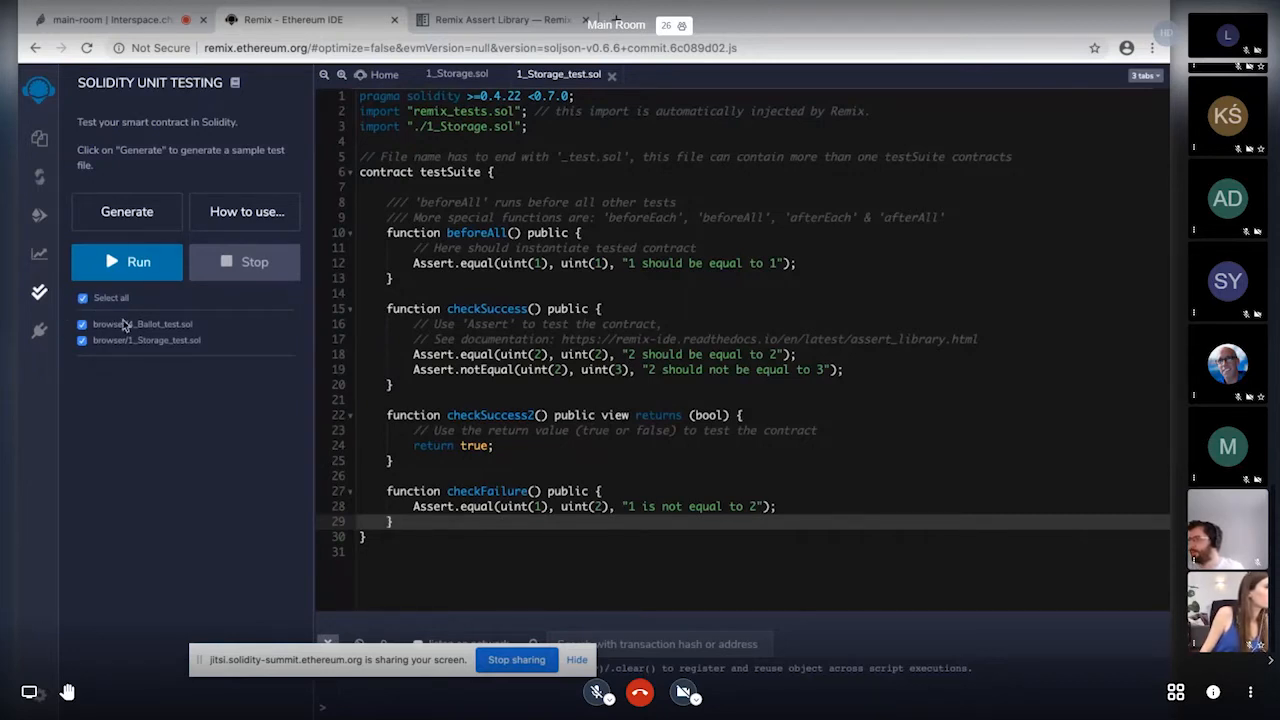
- Uncheck 4_Ballot_test.sol, run the Storage suite (3 passing, 1 failing), then show the file explorer
left_click(82, 296)
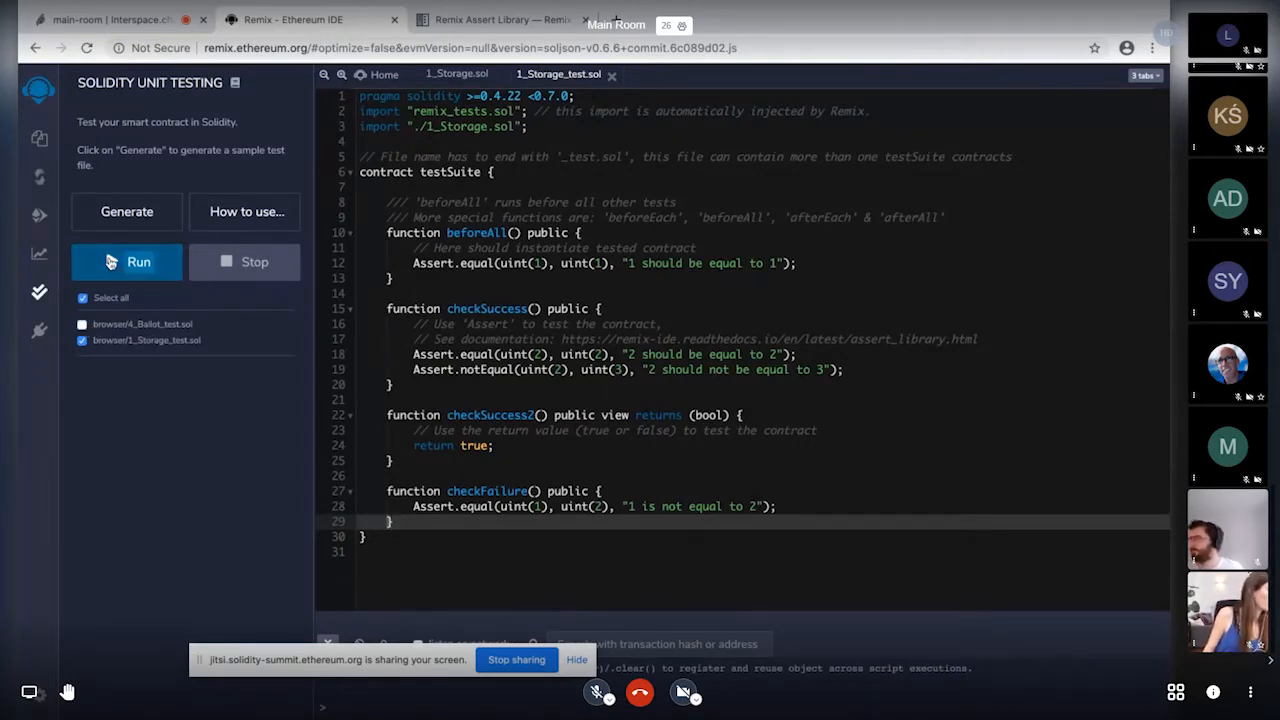
left_click(128, 260)
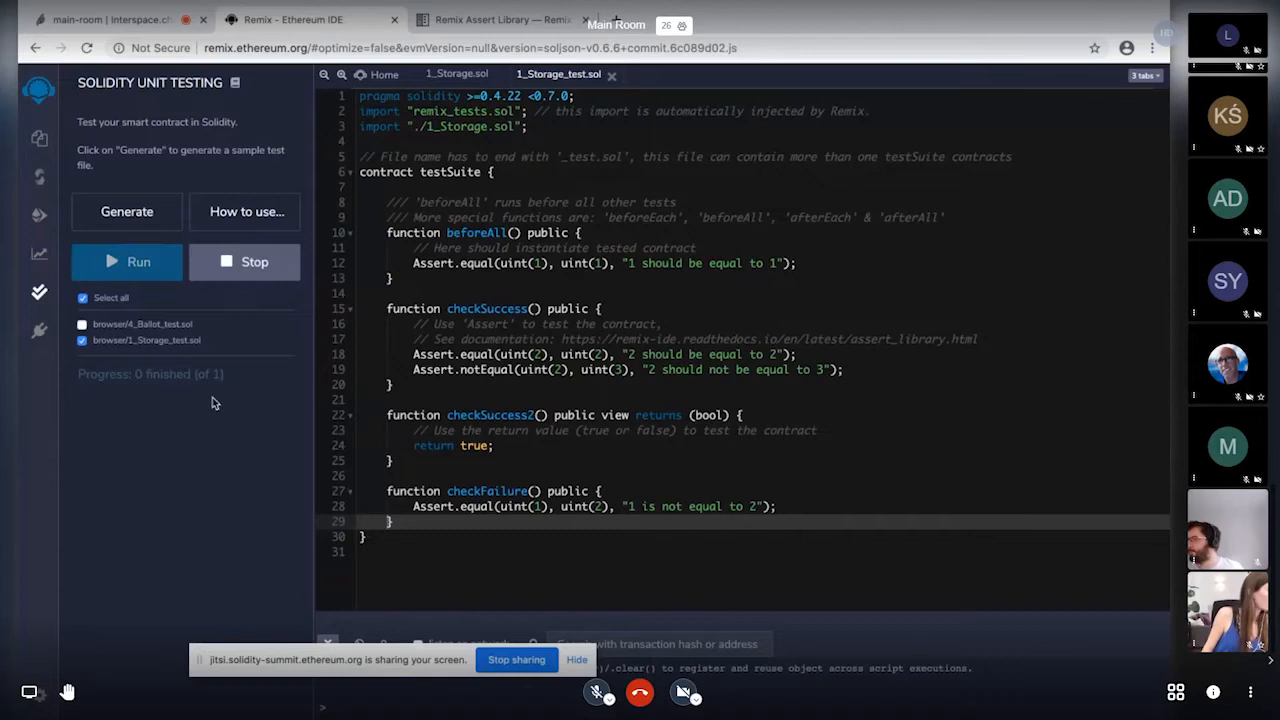
left_click(126, 260)
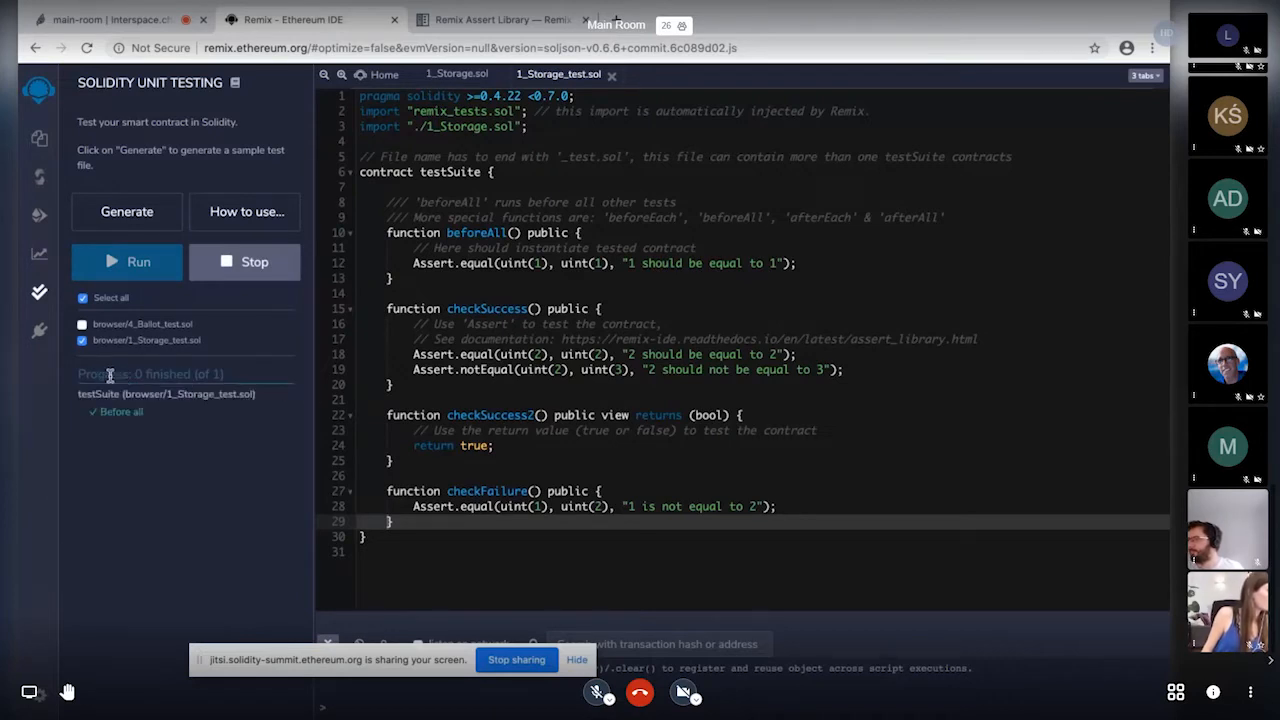
left_click(126, 260)
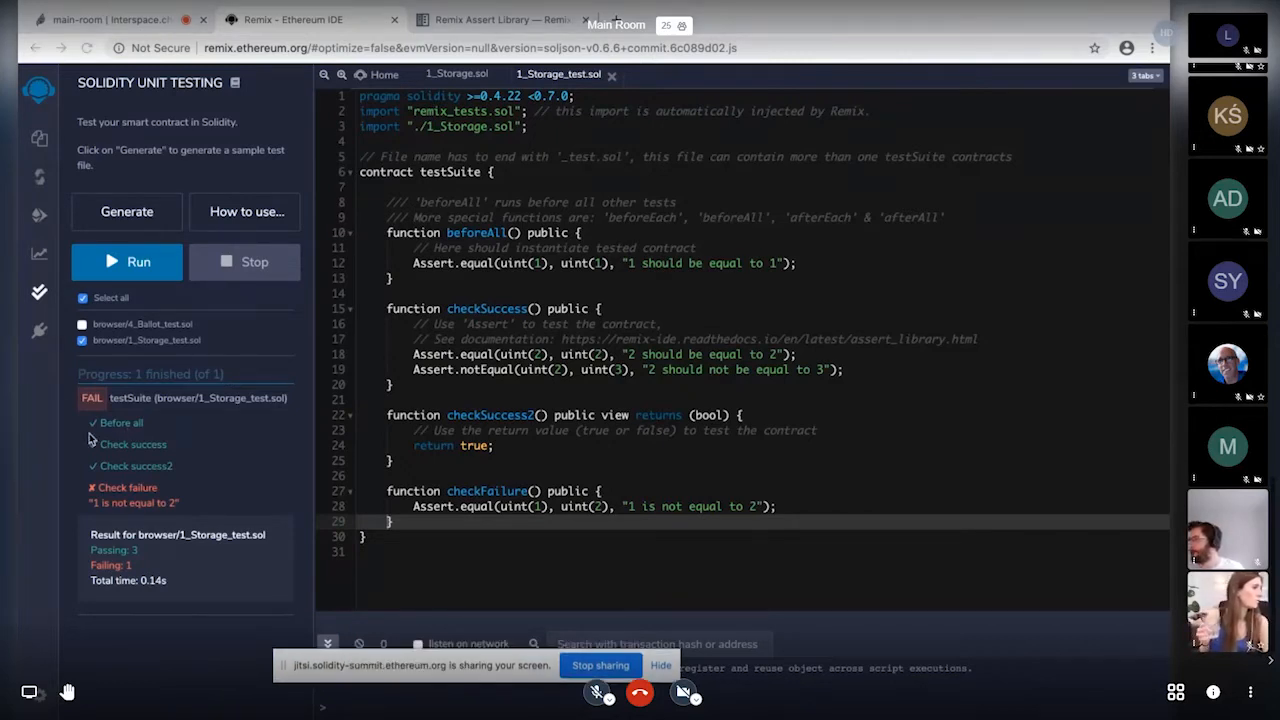
mouse_move(172, 452)
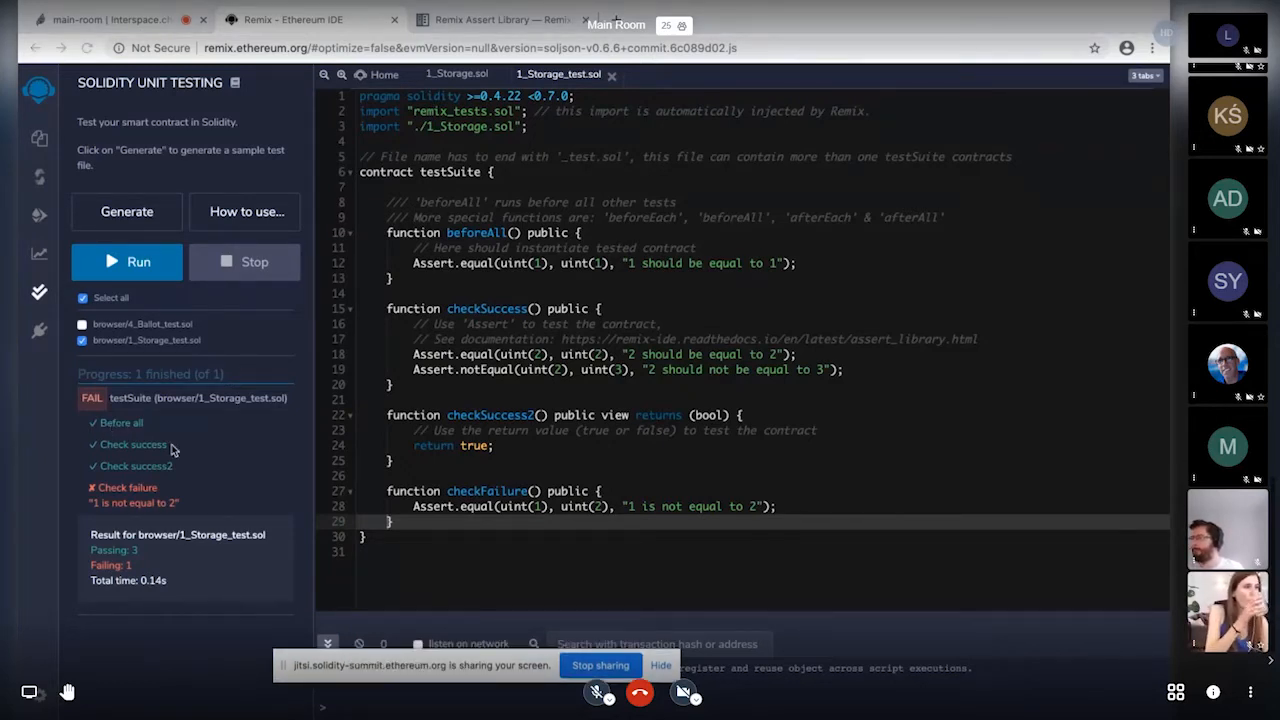
mouse_move(118, 488)
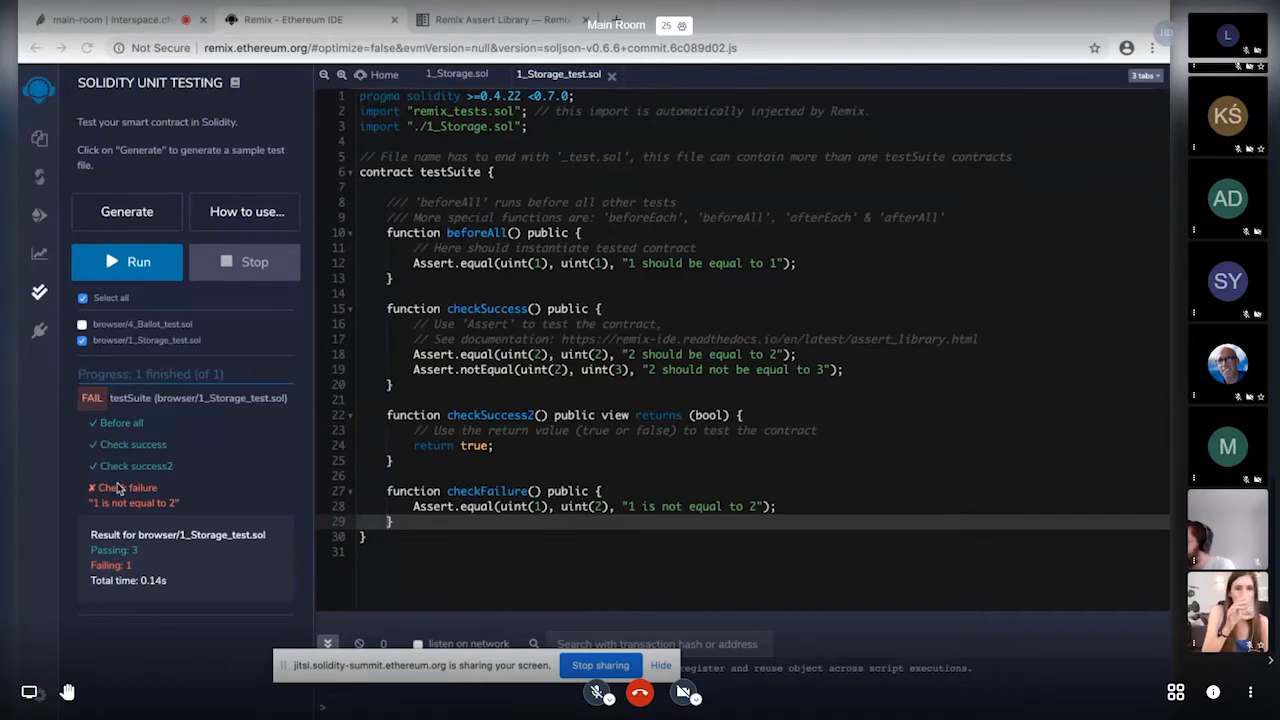
mouse_move(184, 508)
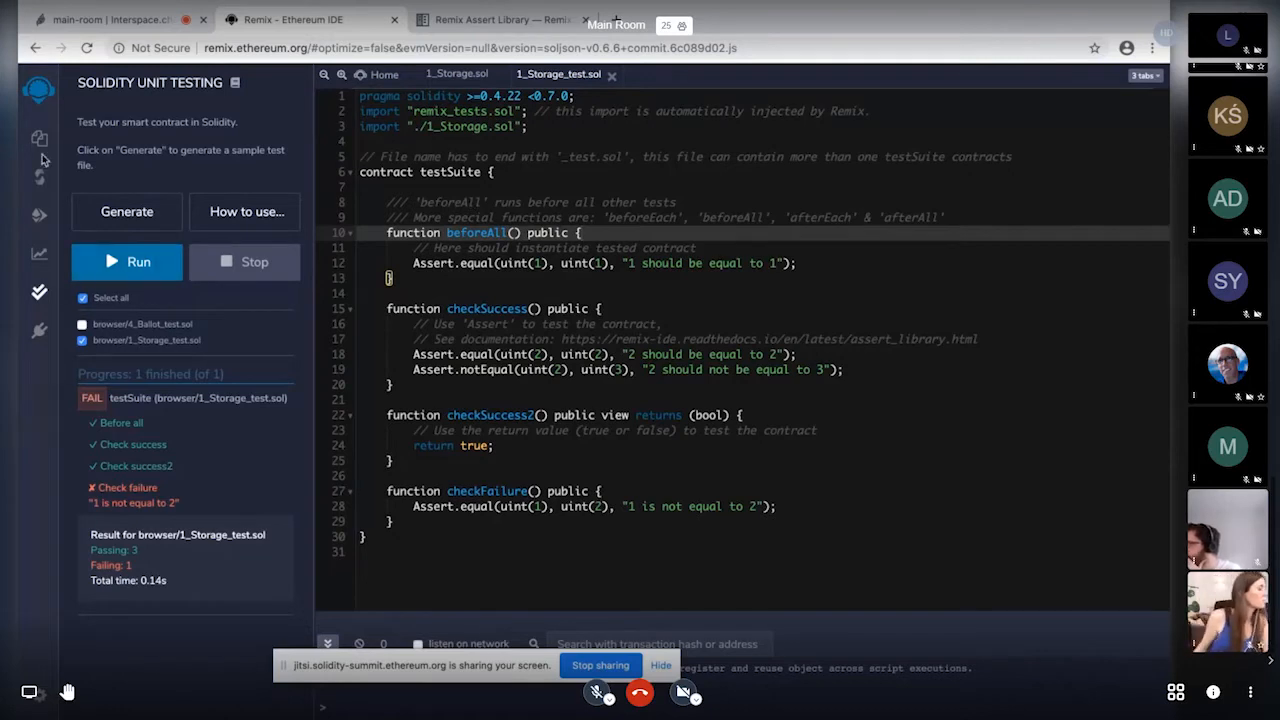
left_click(40, 138)
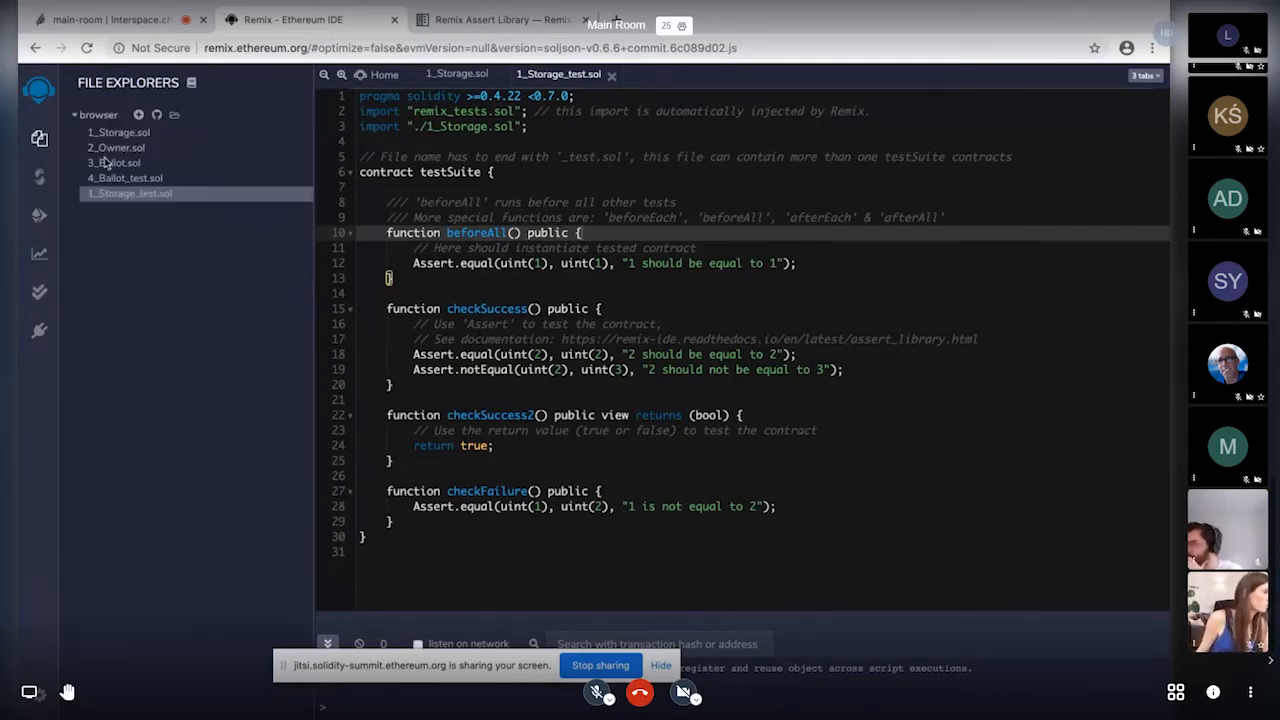
- Review 4_Ballot_test.sol and the 3_Ballot.sol contract in the editor
left_click(124, 176)
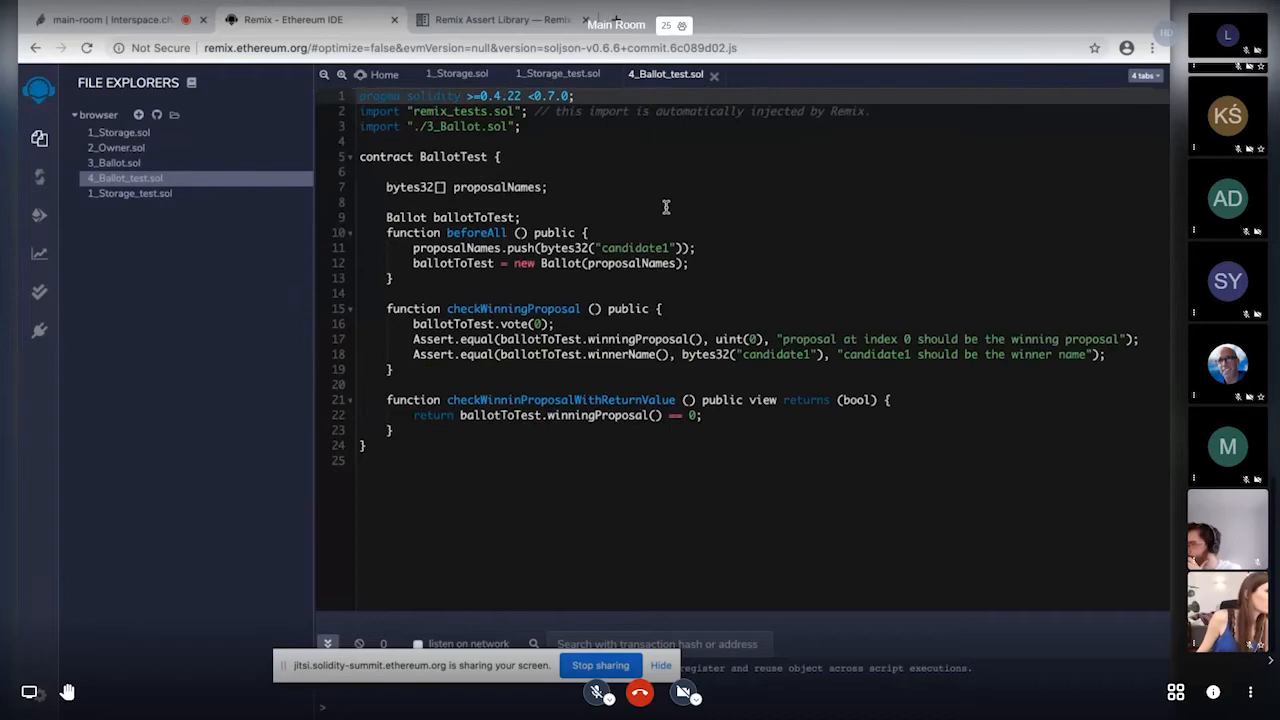
mouse_move(728, 222)
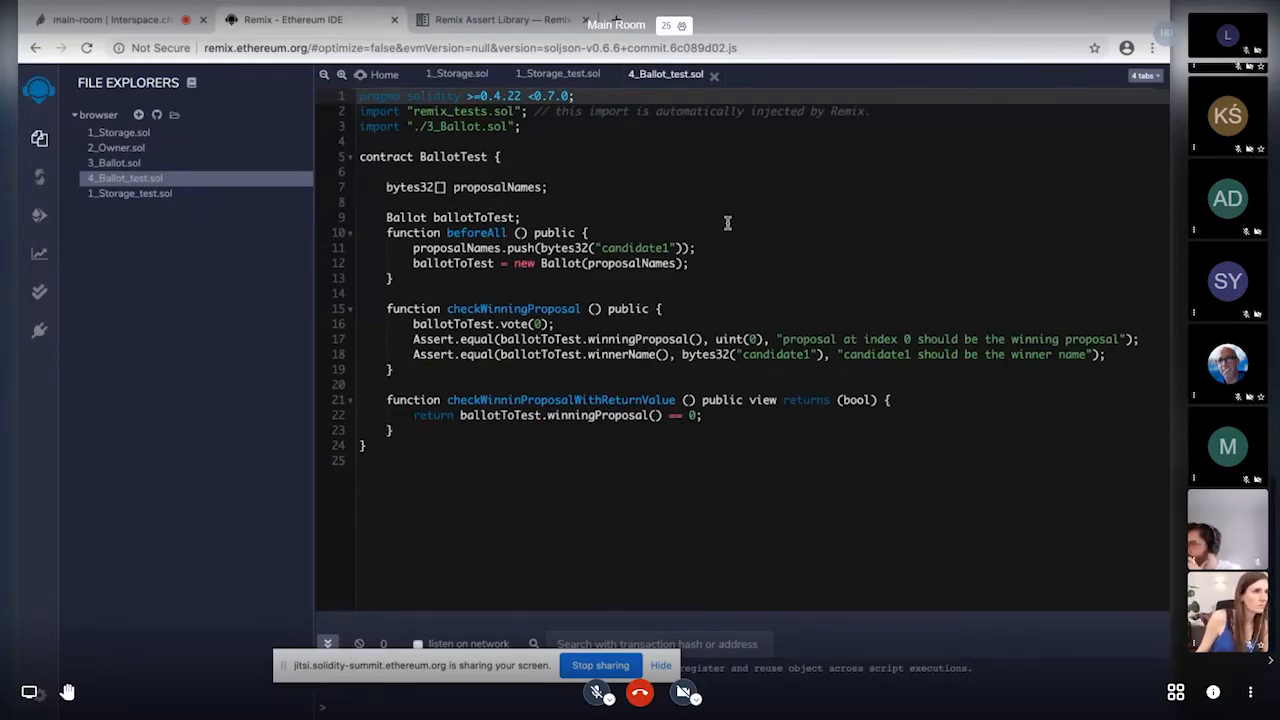
left_click(114, 164)
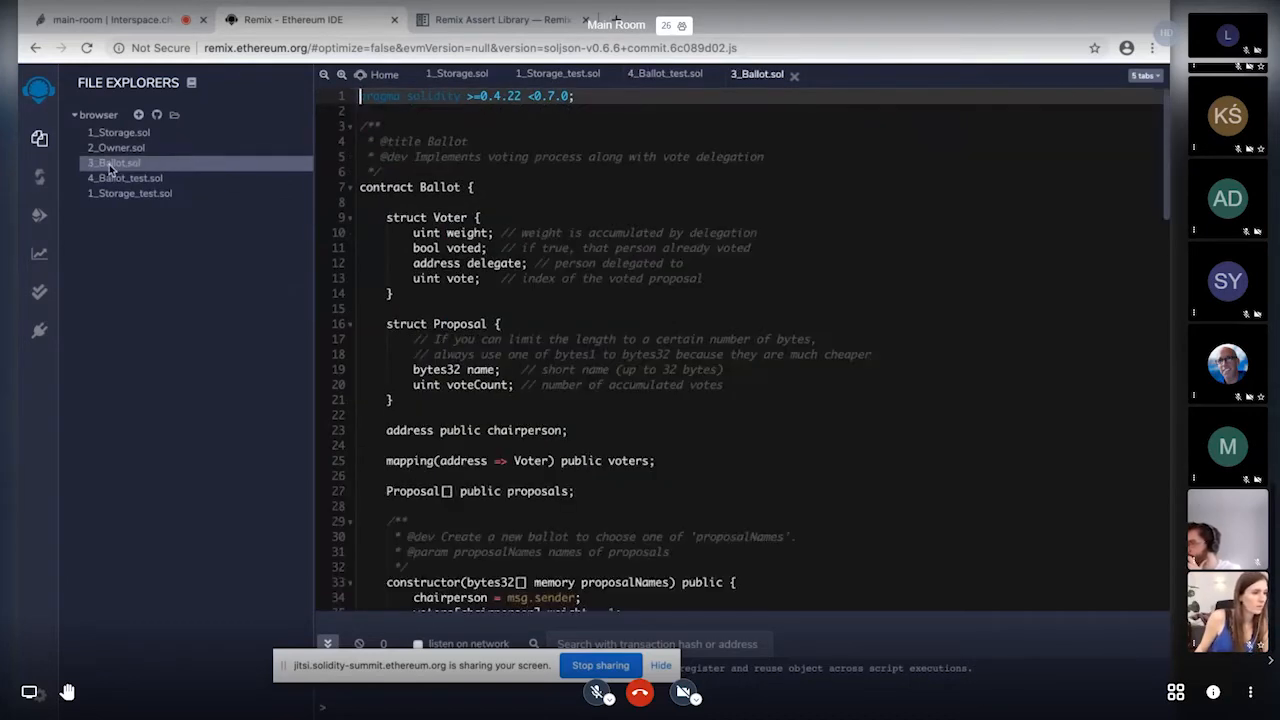
scroll("down", 3)
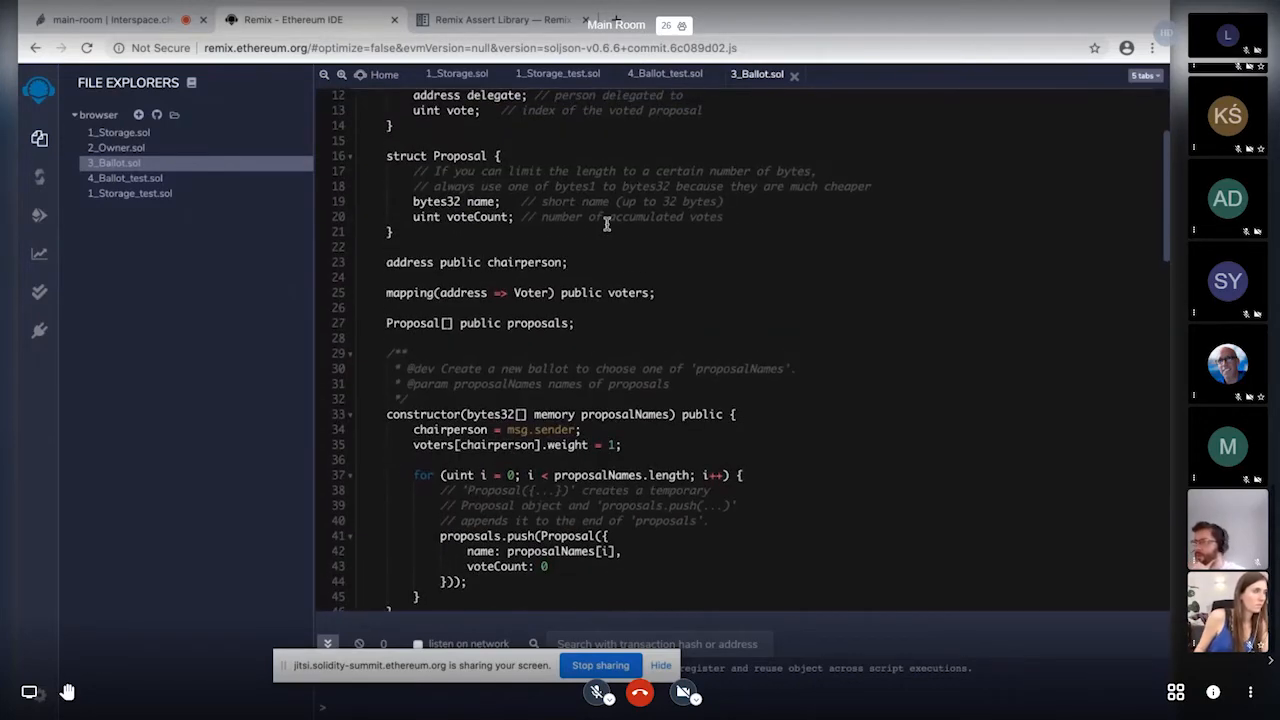
left_click(664, 72)
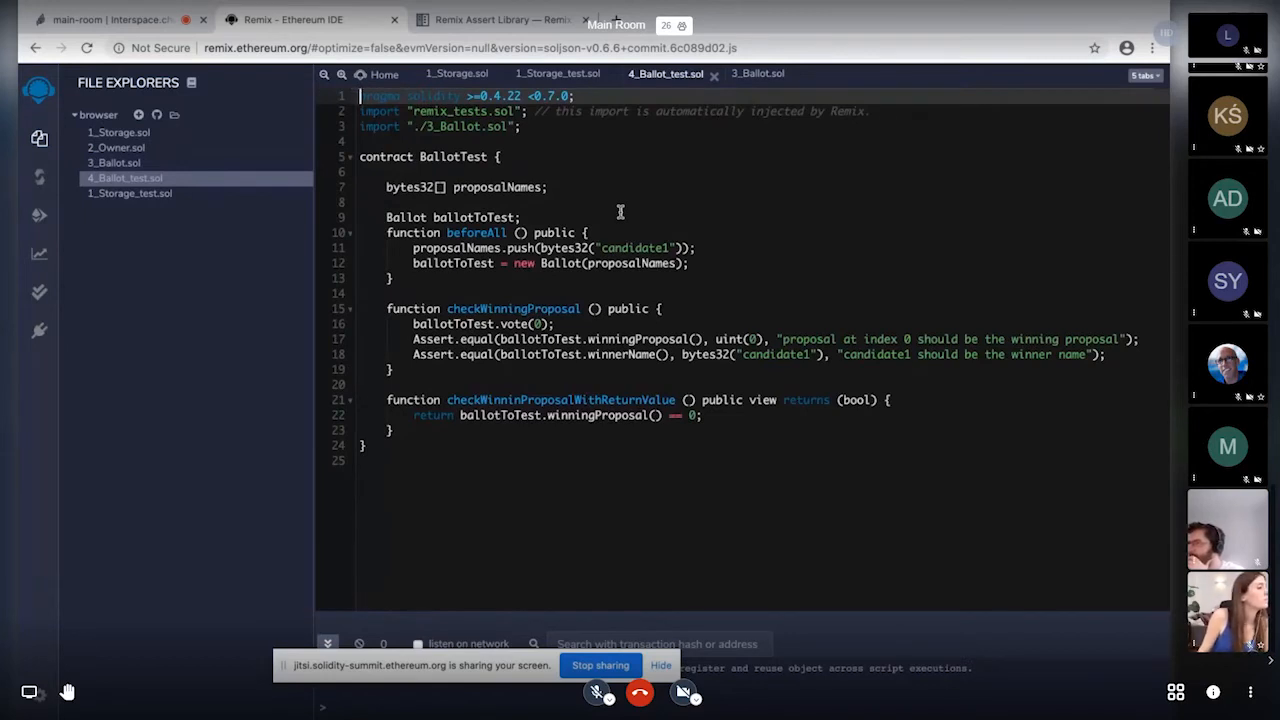
- Point out the winningProposal check in the Ballot test, then return to the testing results
double_click(476, 232)
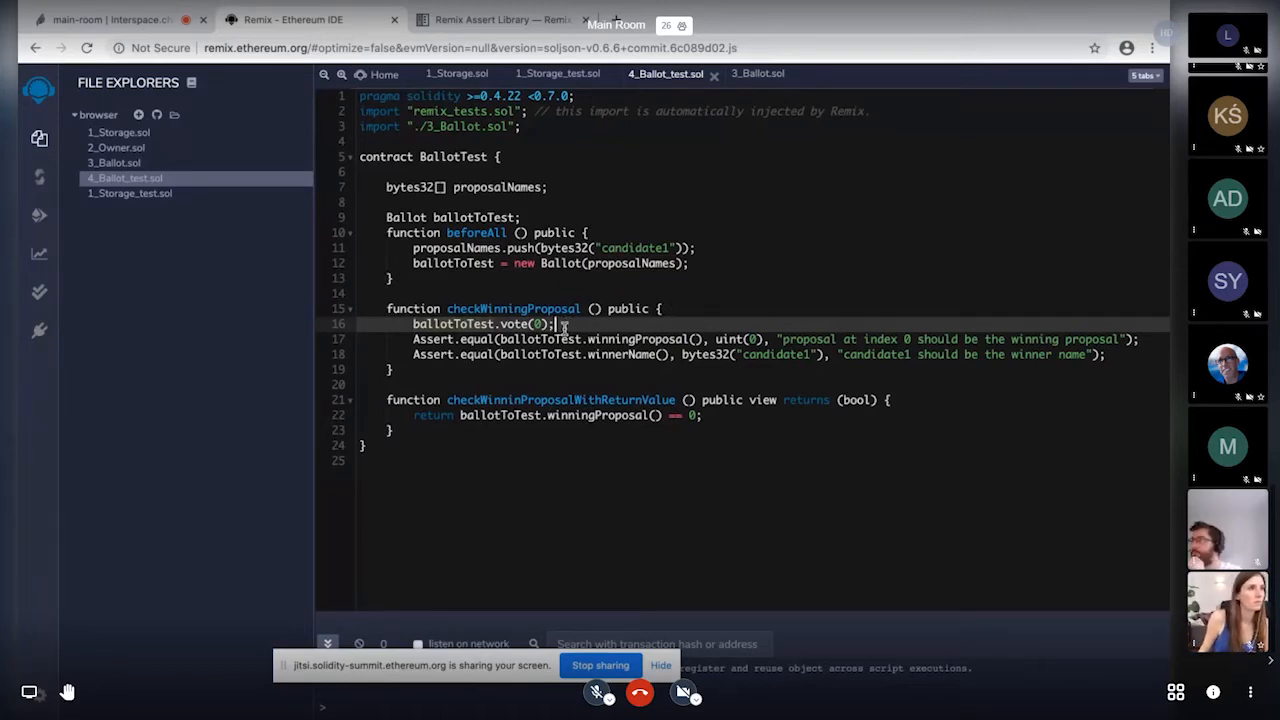
left_click(540, 414)
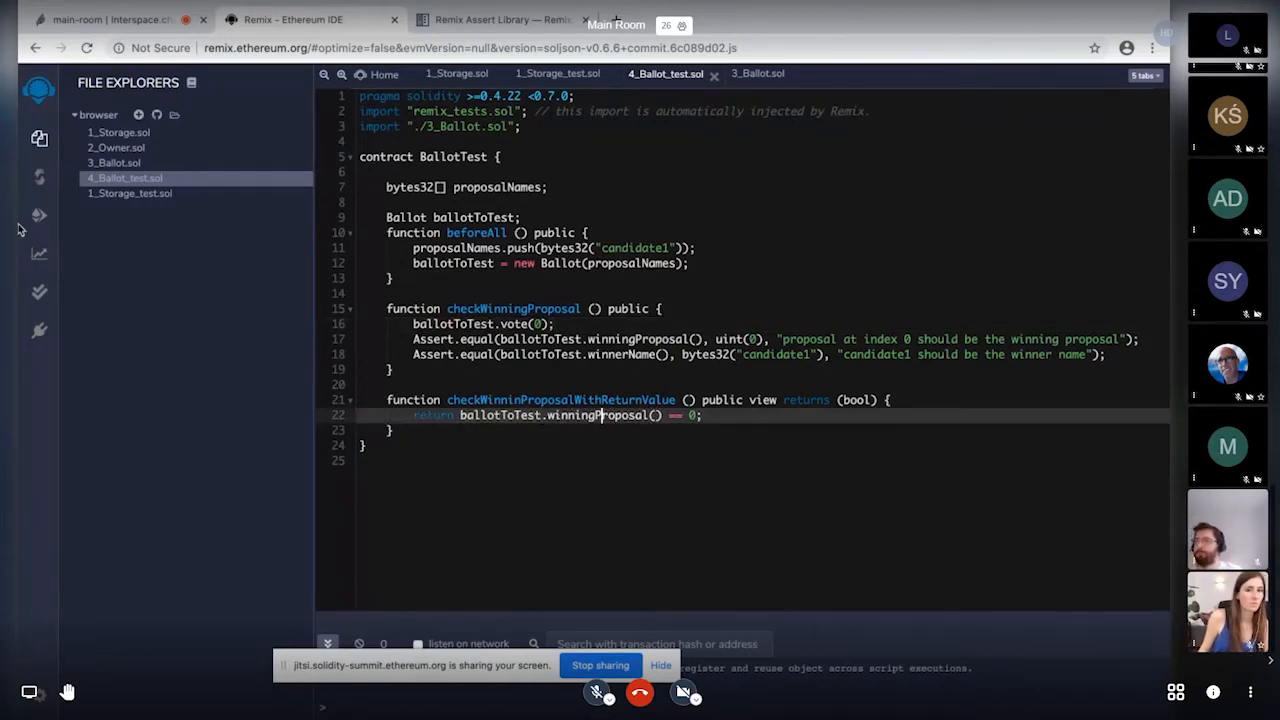
mouse_move(40, 292)
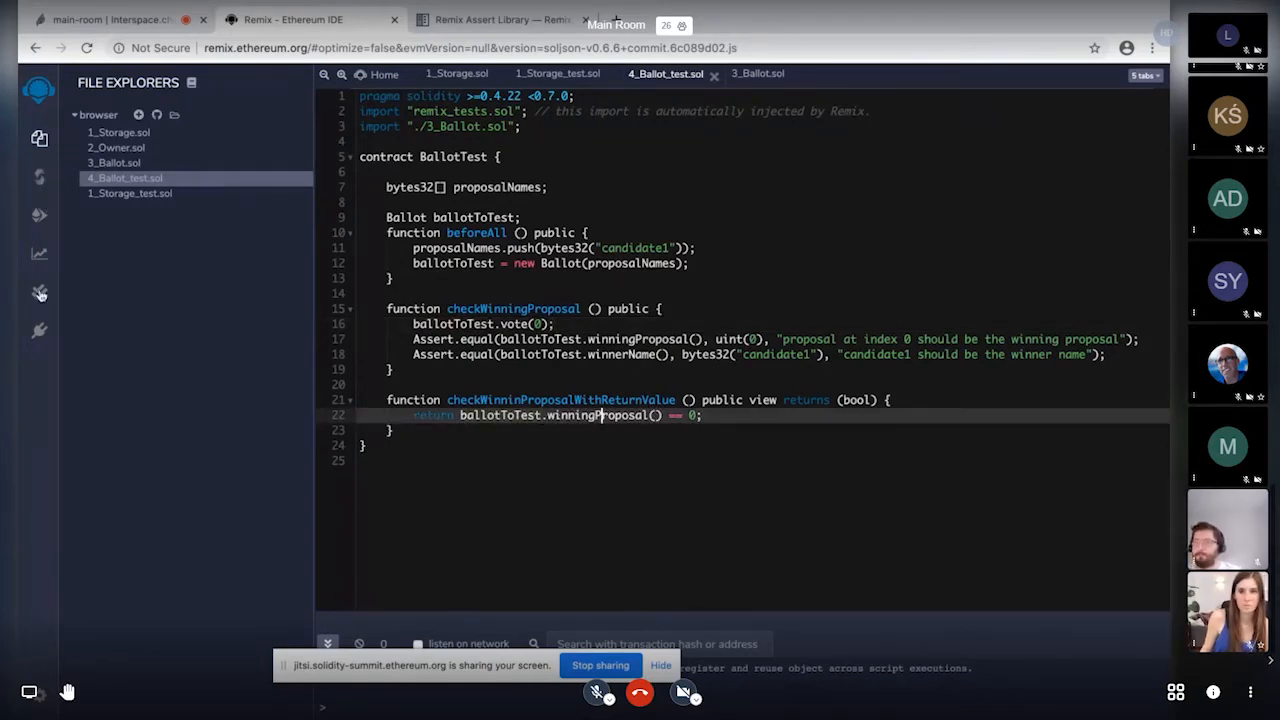
left_click(40, 292)
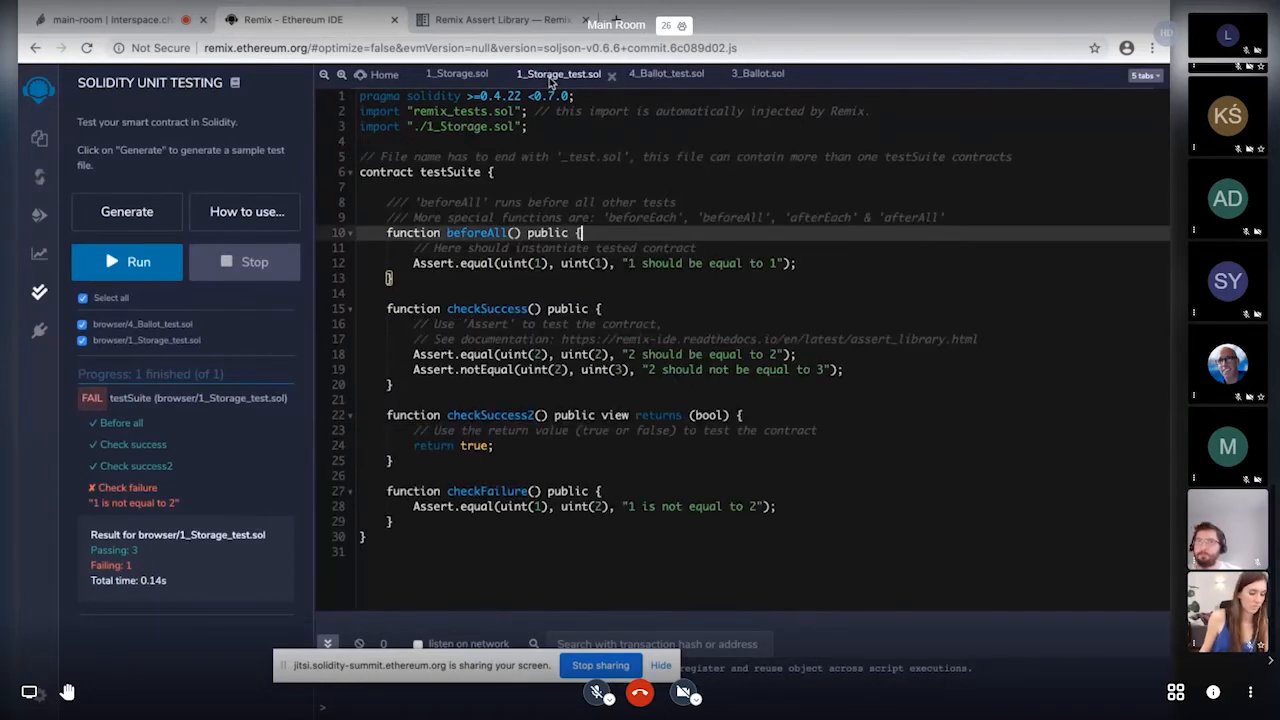
mouse_move(600, 232)
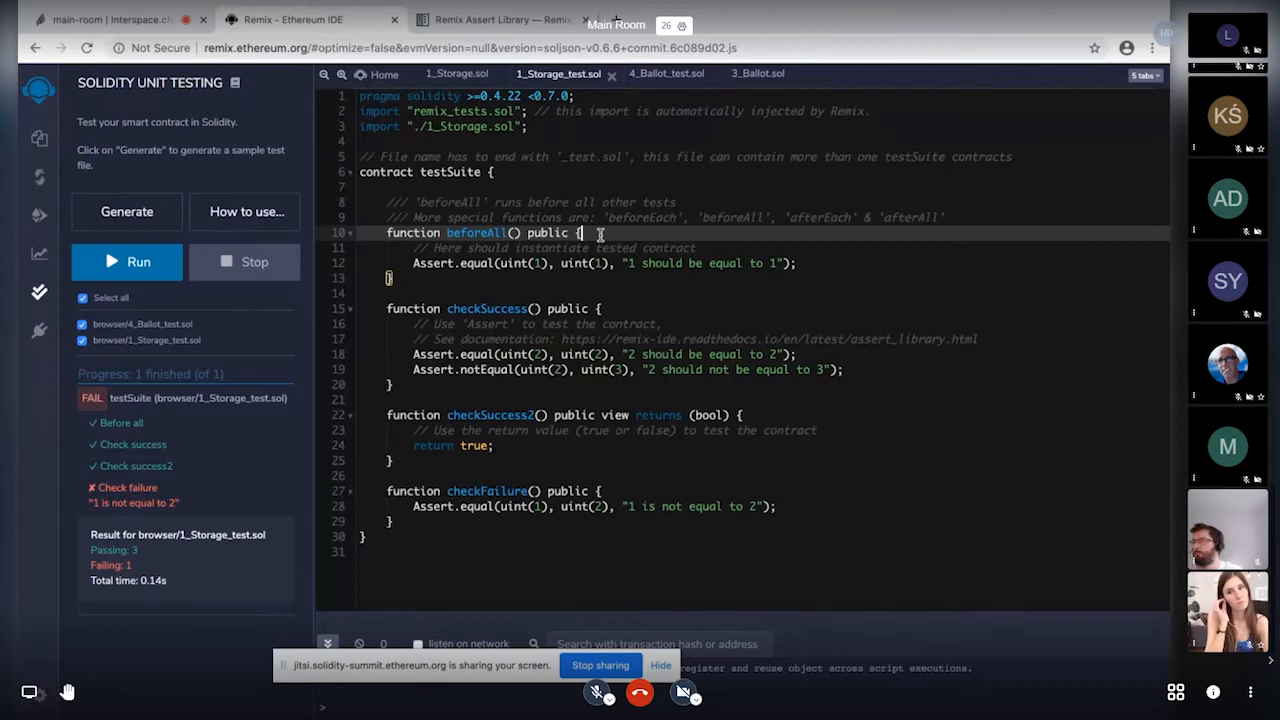
mouse_move(628, 216)
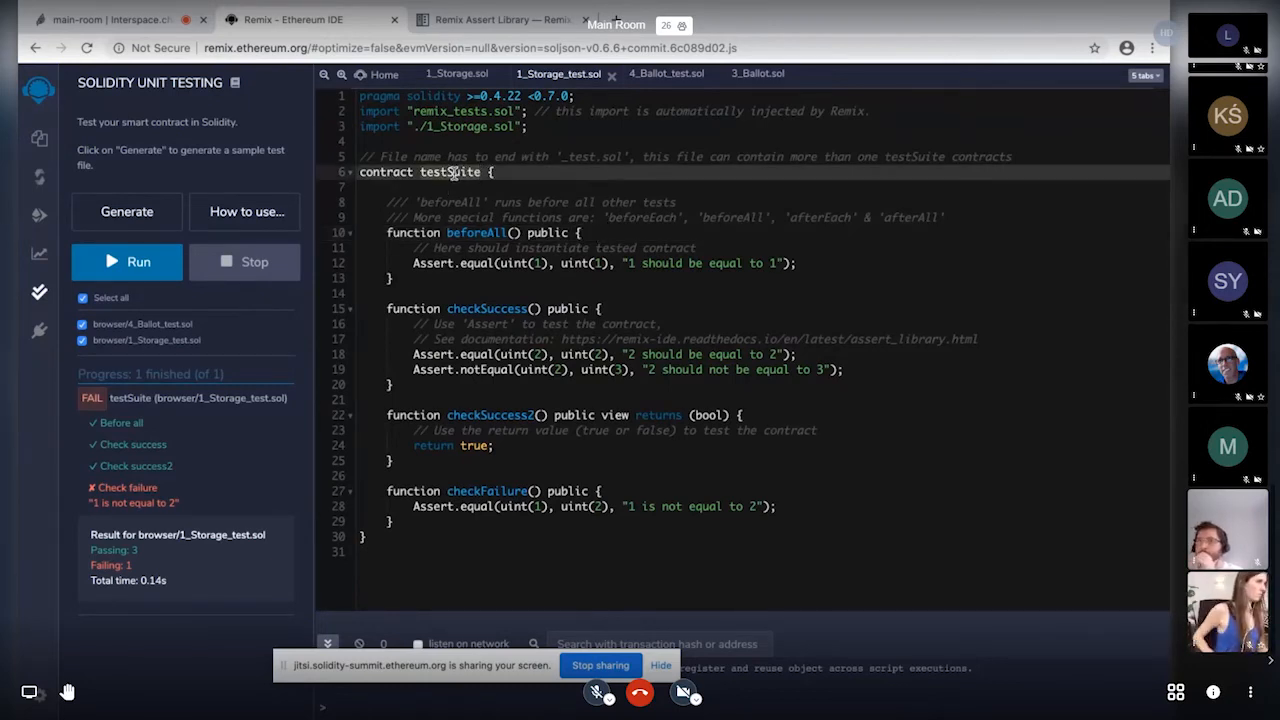
- Bring up the Solidity Compiler panel for 1_Storage_test.sol
left_click(40, 176)
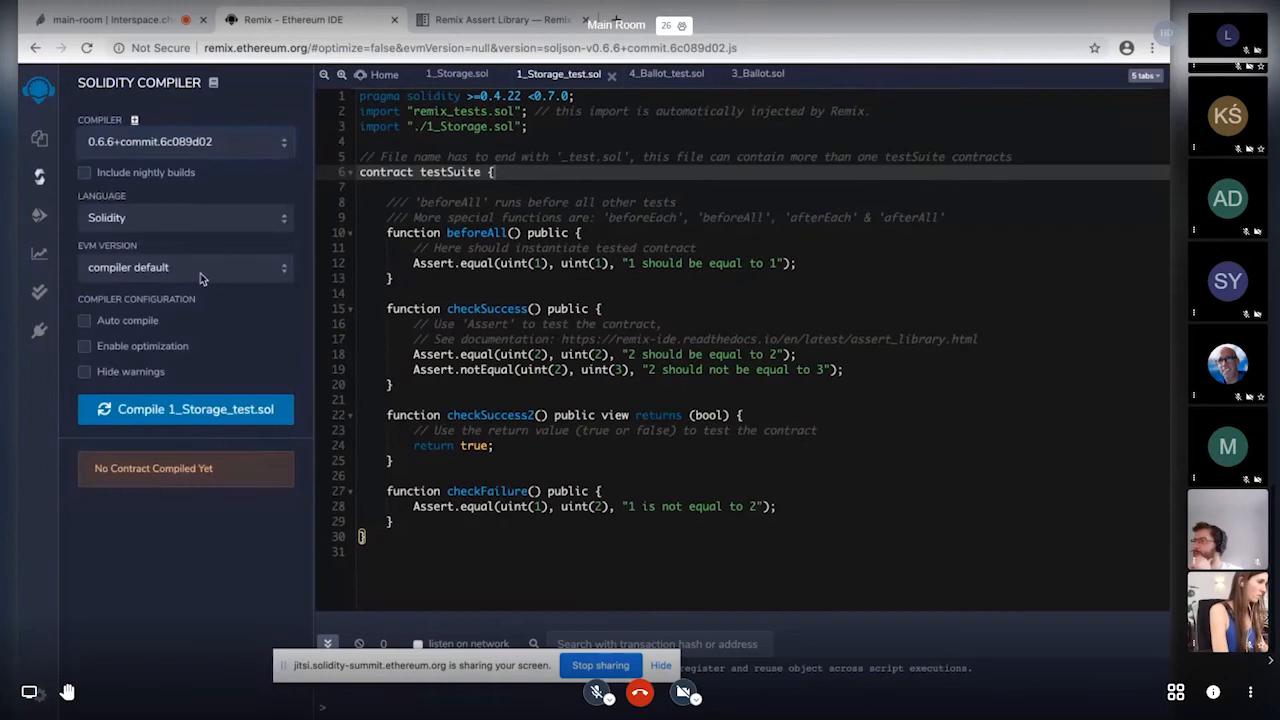
mouse_move(136, 344)
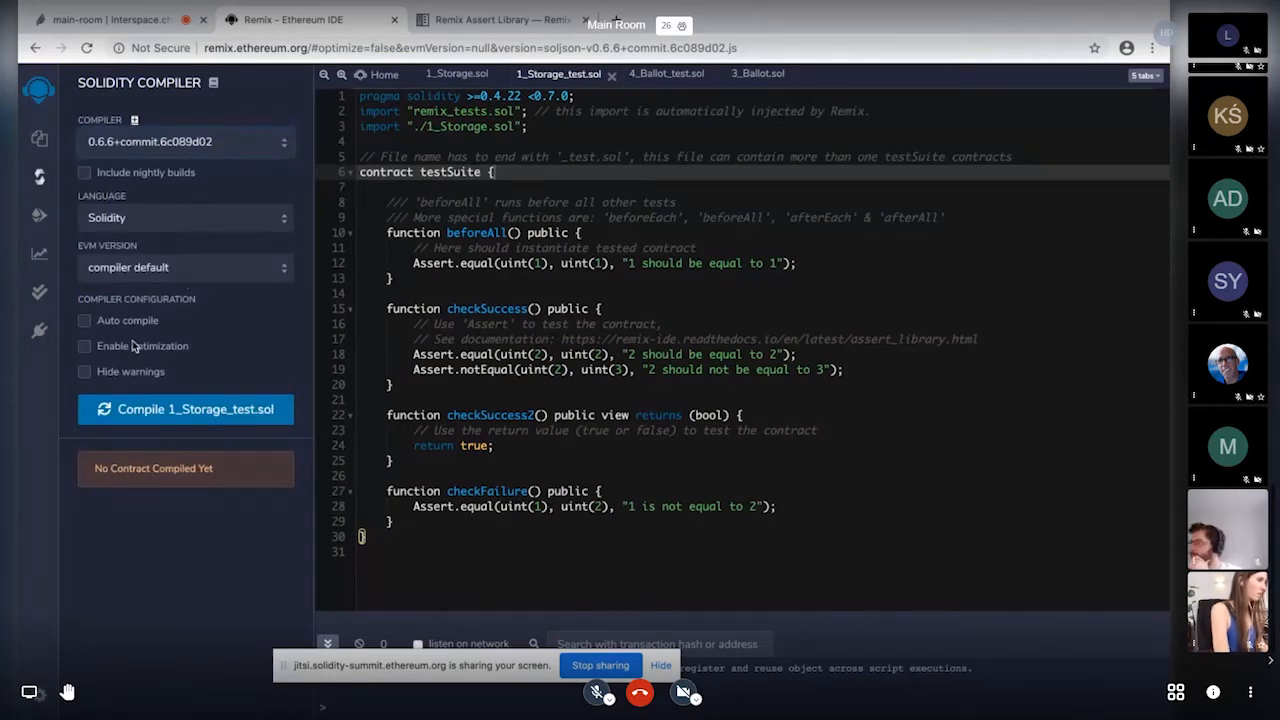
- Toggle 'Enable optimization' on and off, leaving it off, and return to the testing results
left_click(84, 344)
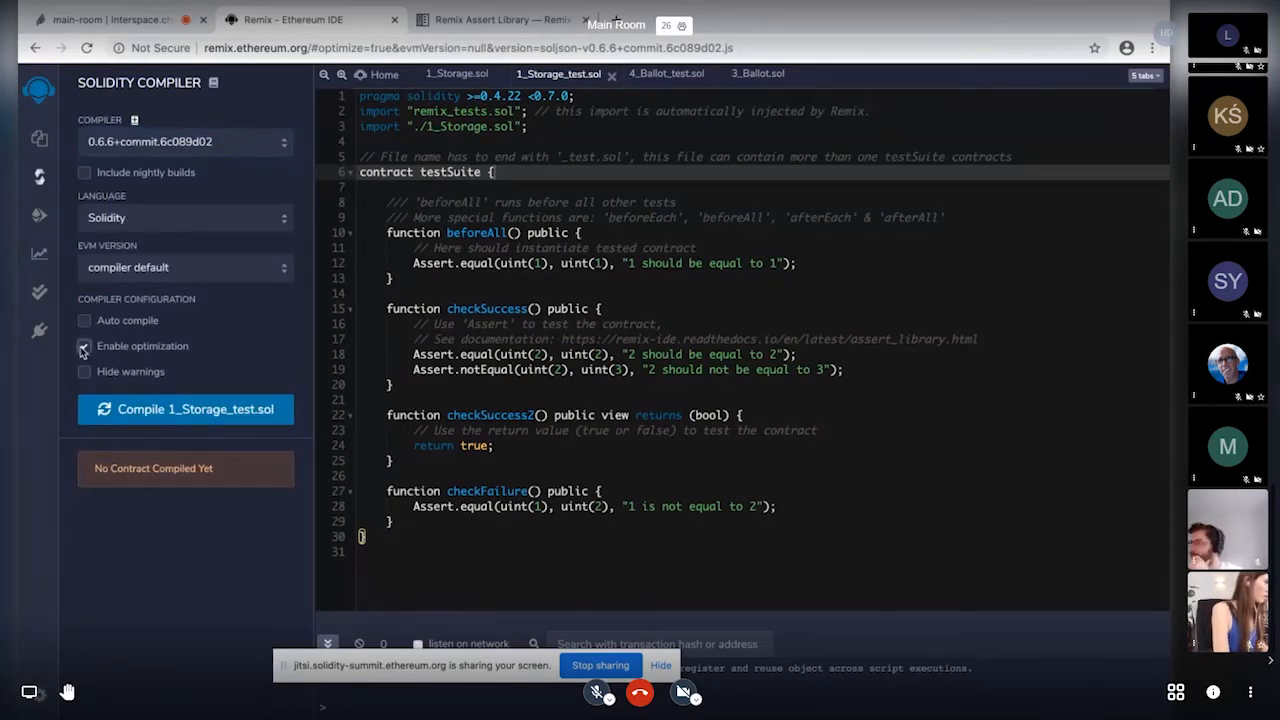
left_click(84, 344)
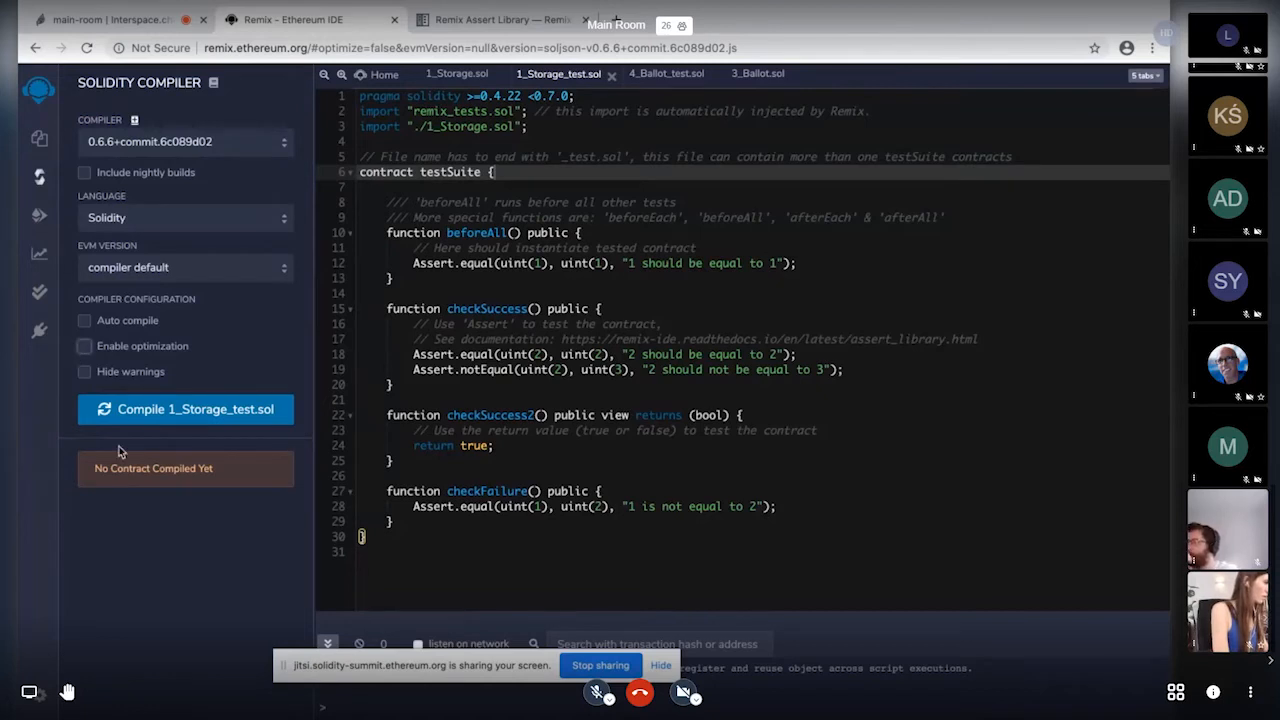
mouse_move(224, 236)
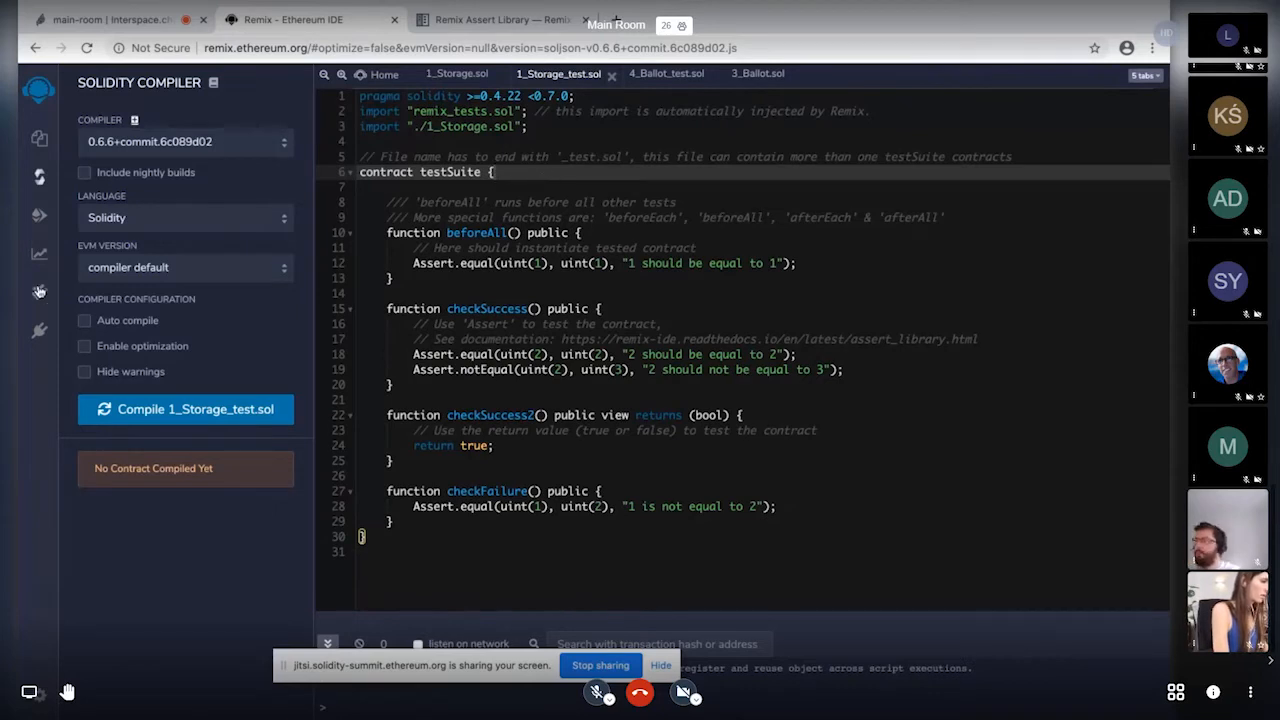
left_click(40, 292)
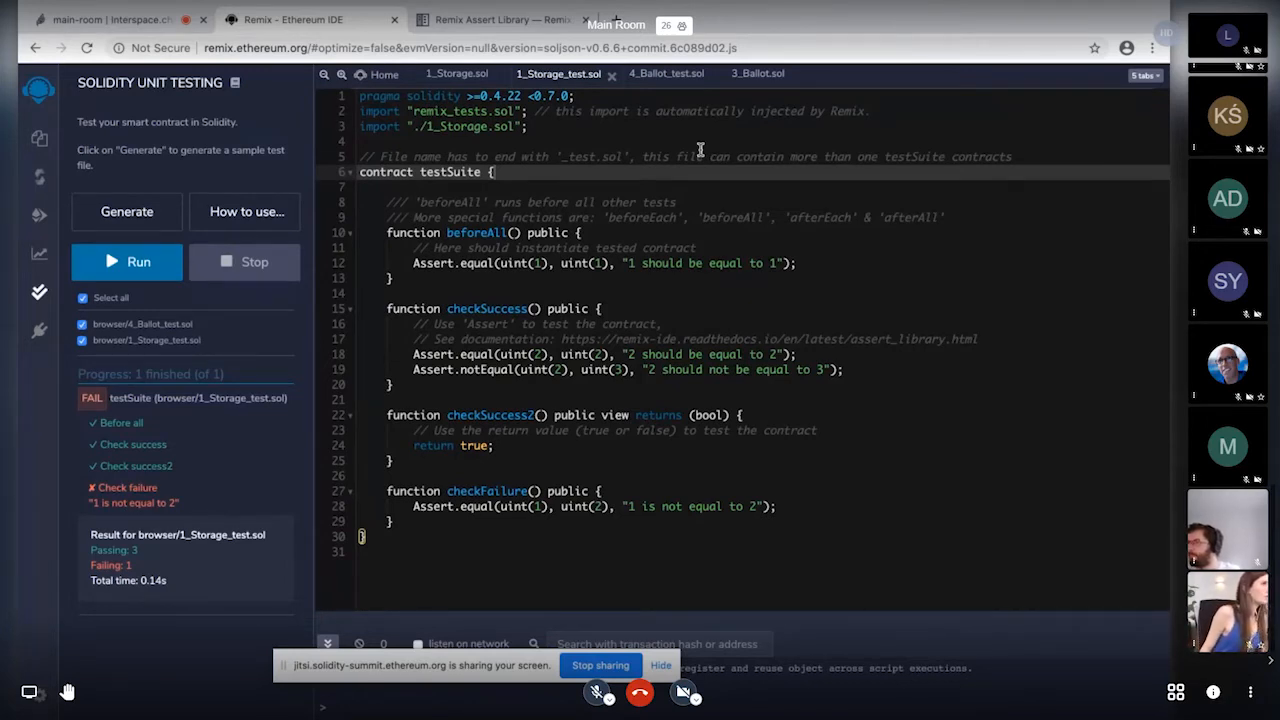
mouse_move(636, 182)
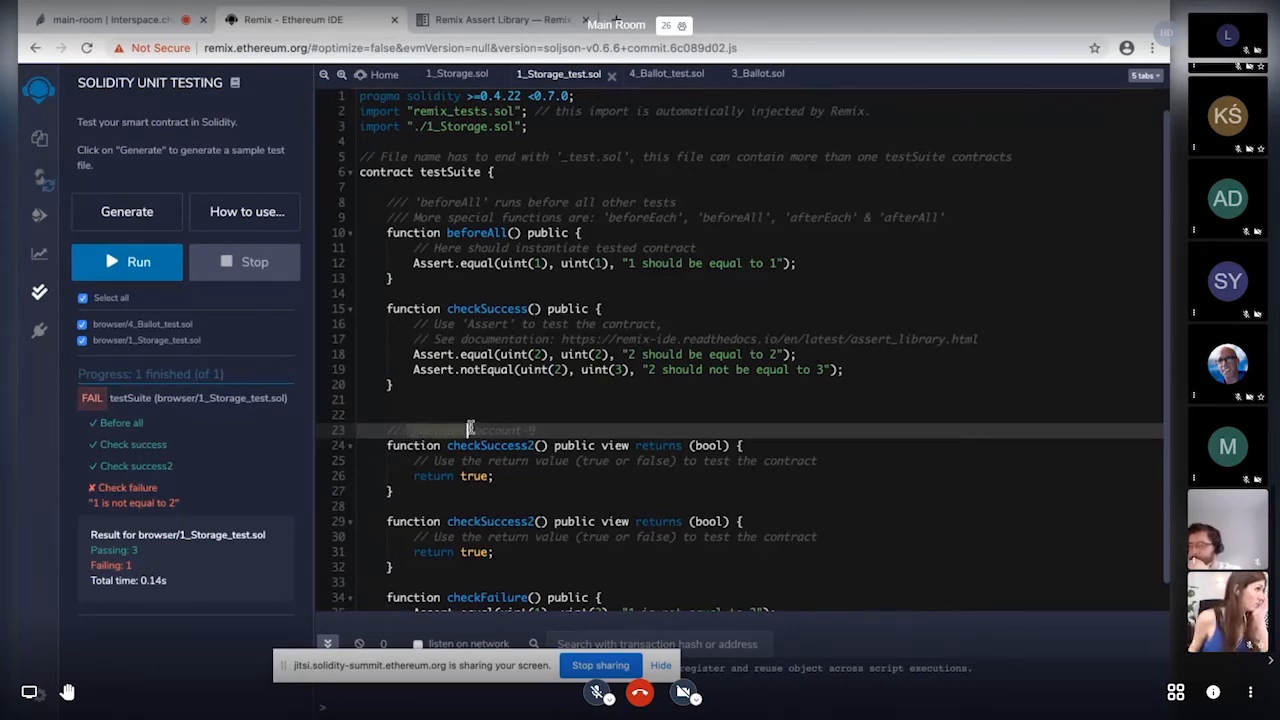
mouse_move(520, 476)
type("import \"remix_accounts.sol\";")
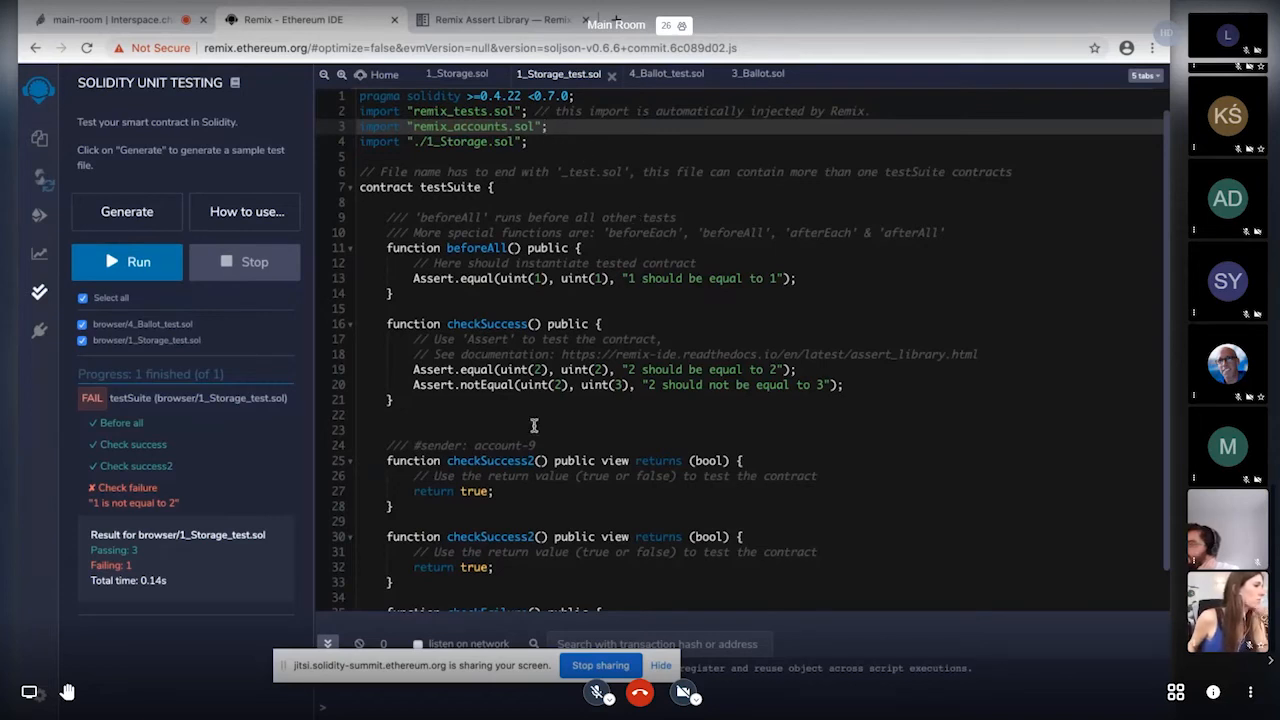
mouse_move(560, 444)
type("a")
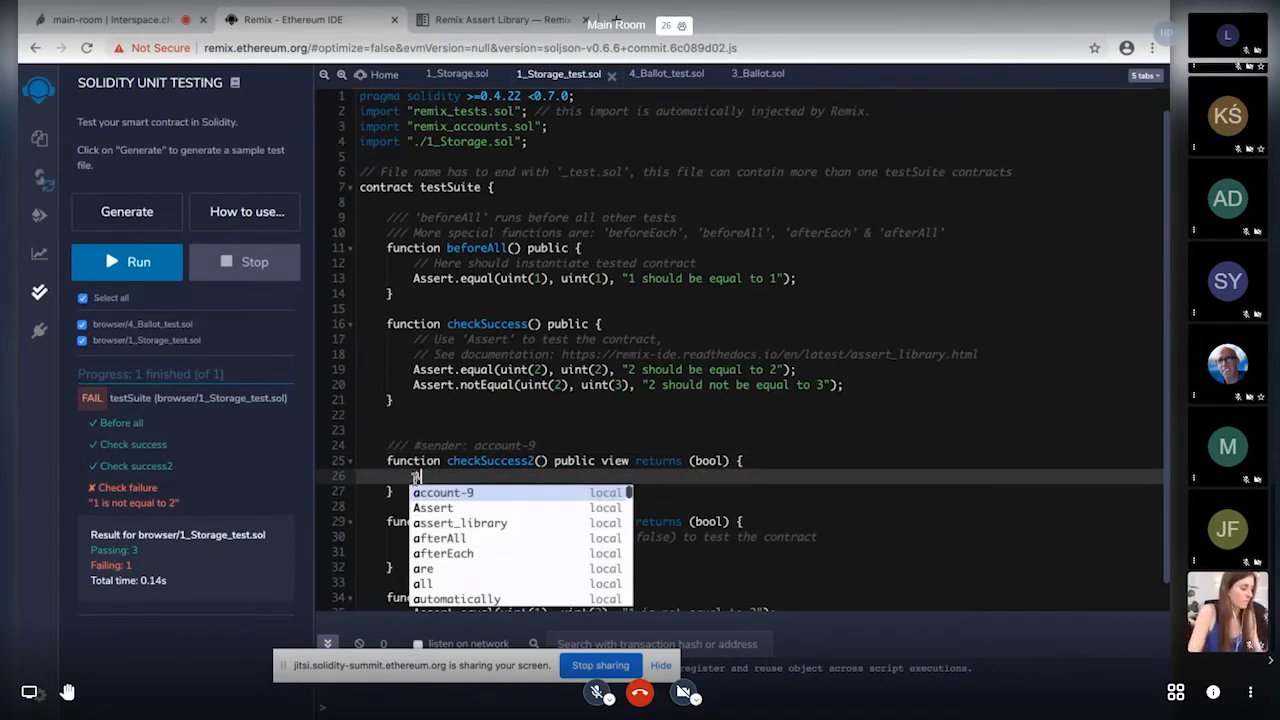
- Write Assert.equal(msg.sender, TestsAccounts.getAccount(0), "Invalid sender") in checkCustomConfig
type("ssert.equal(")
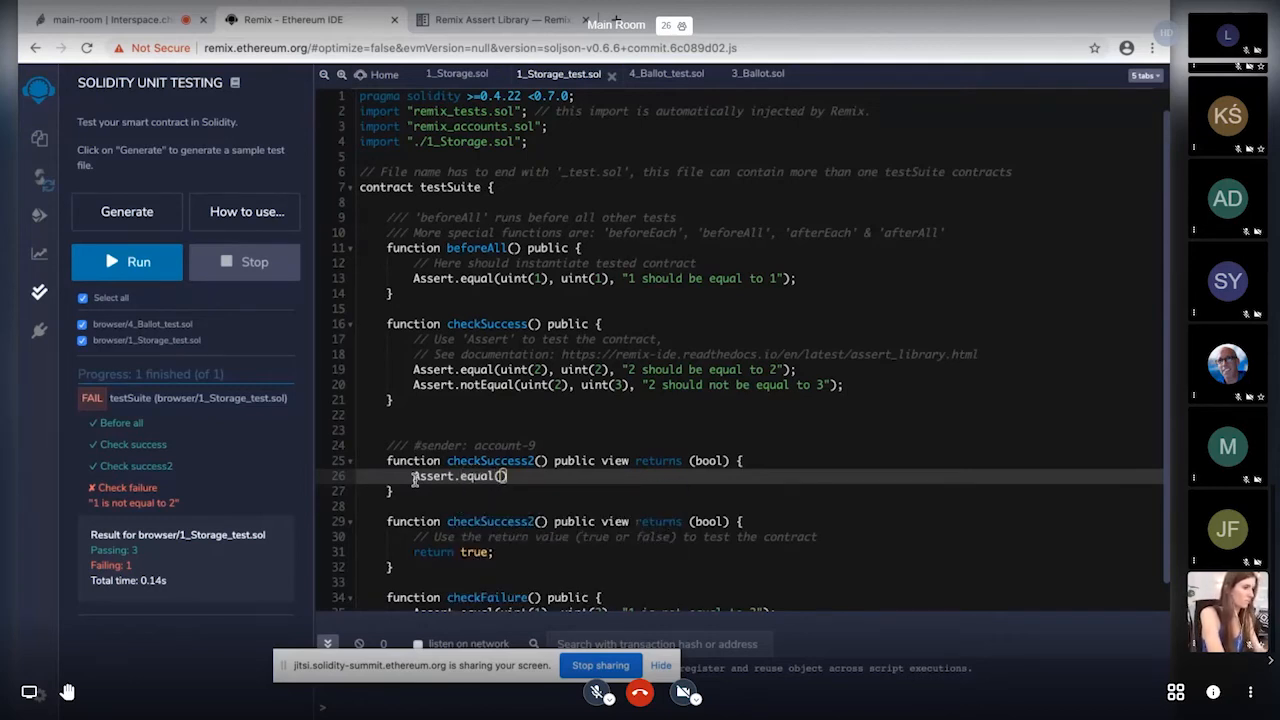
type("msg.sender,")
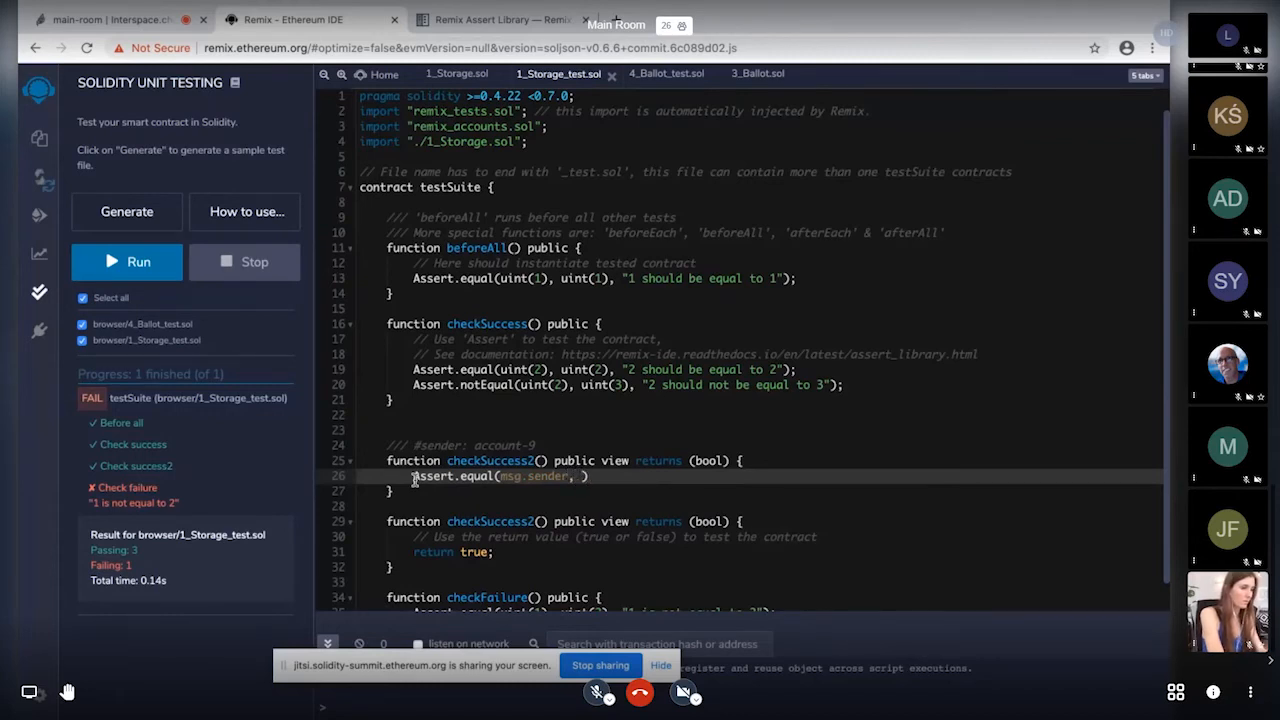
type("TestsAccounts")
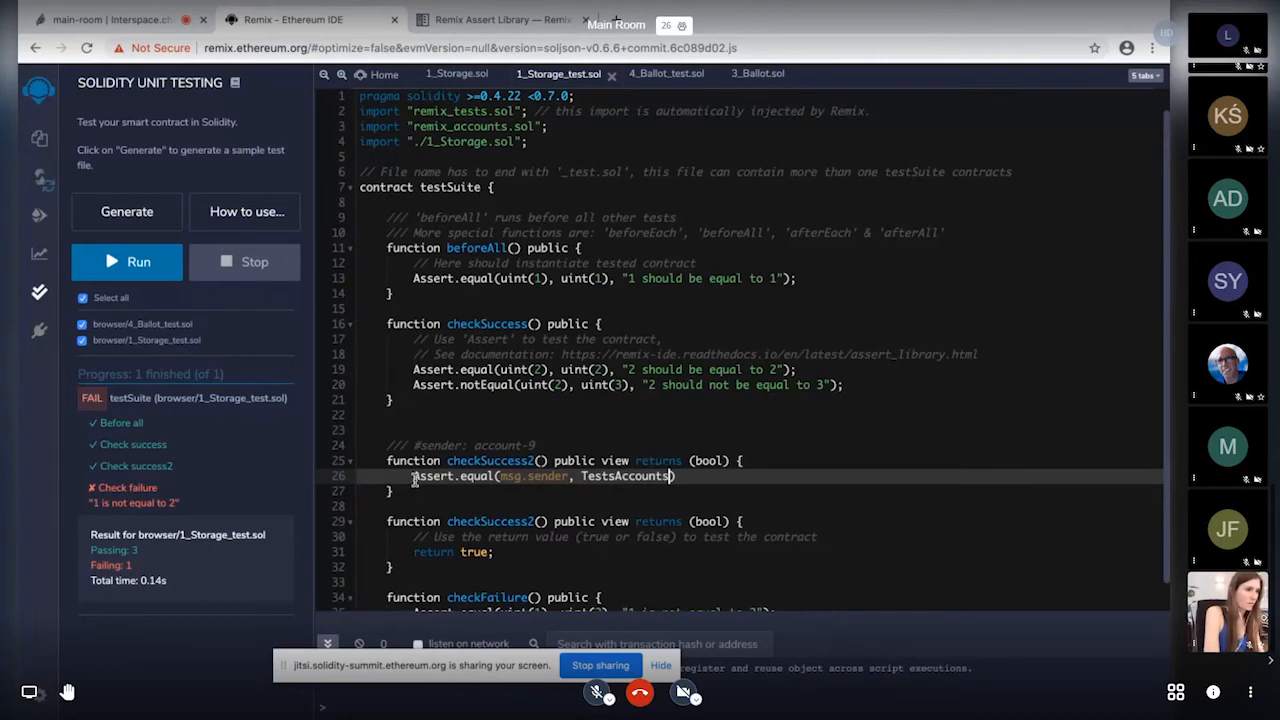
type(".getAccount(9")
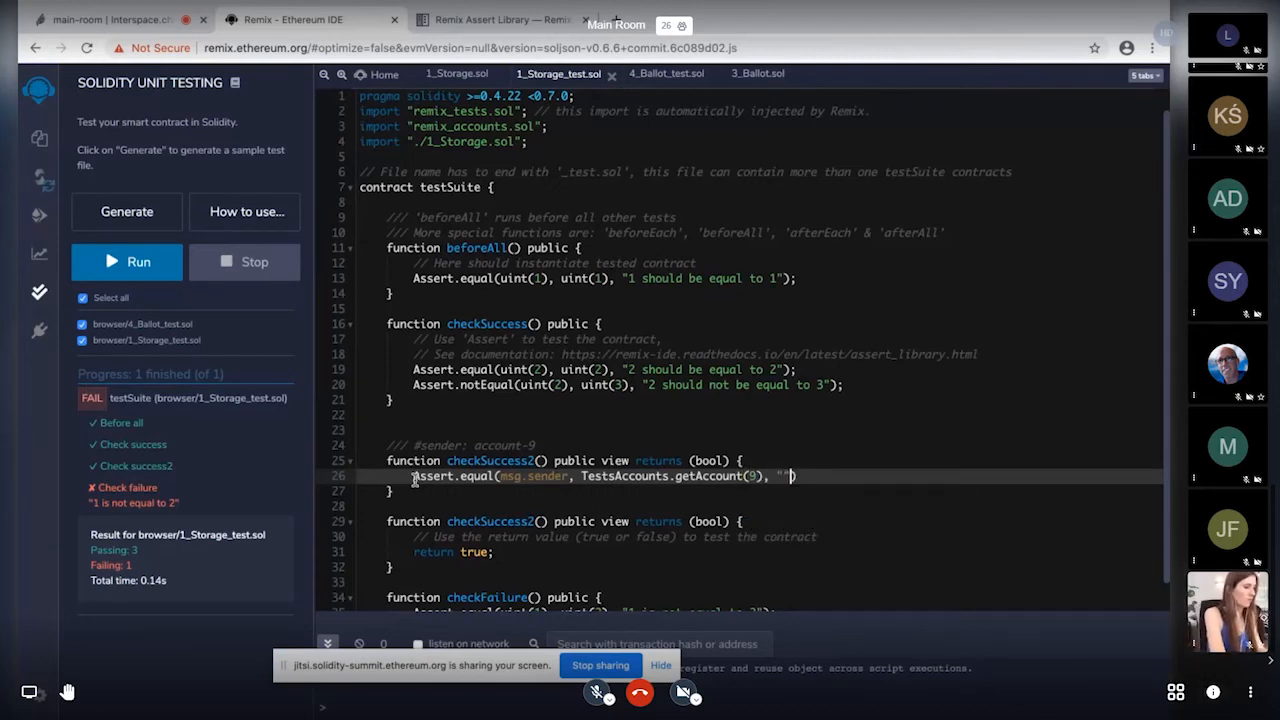
type("Invalid sender")
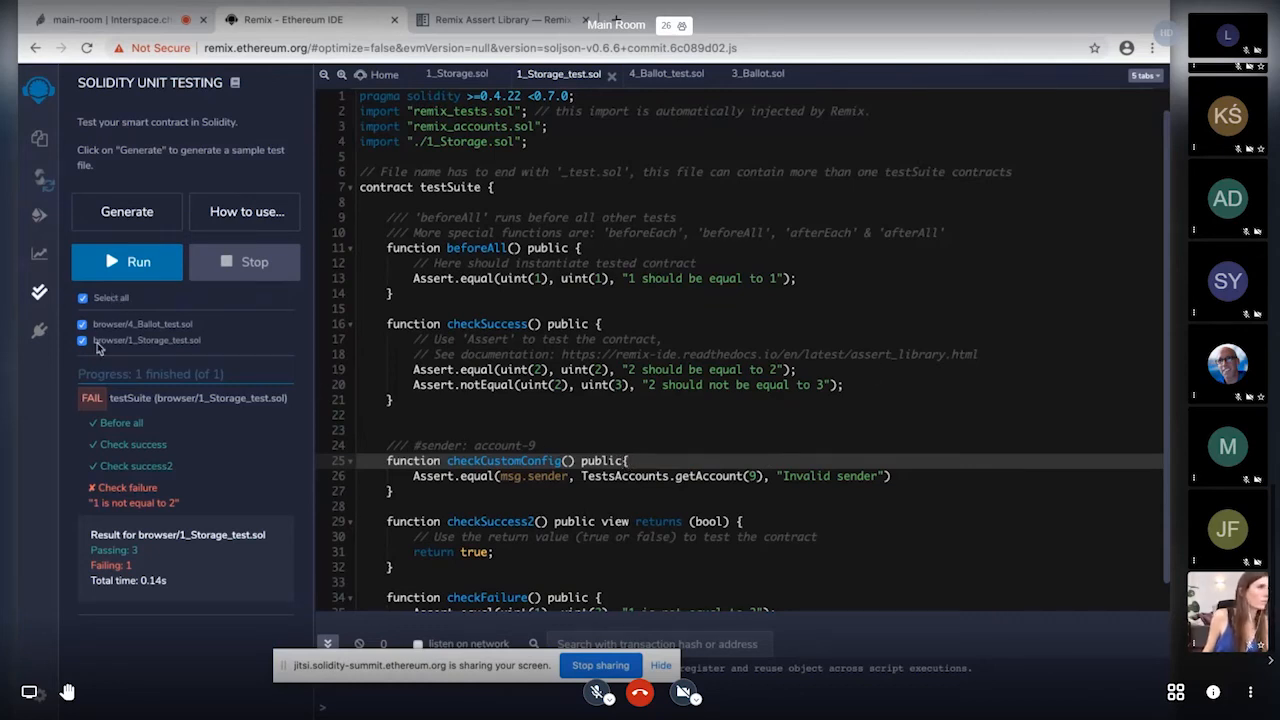
- Run the tests, add the missing ';' on line 27, and rerun for 4 passing, 1 failing
left_click(82, 324)
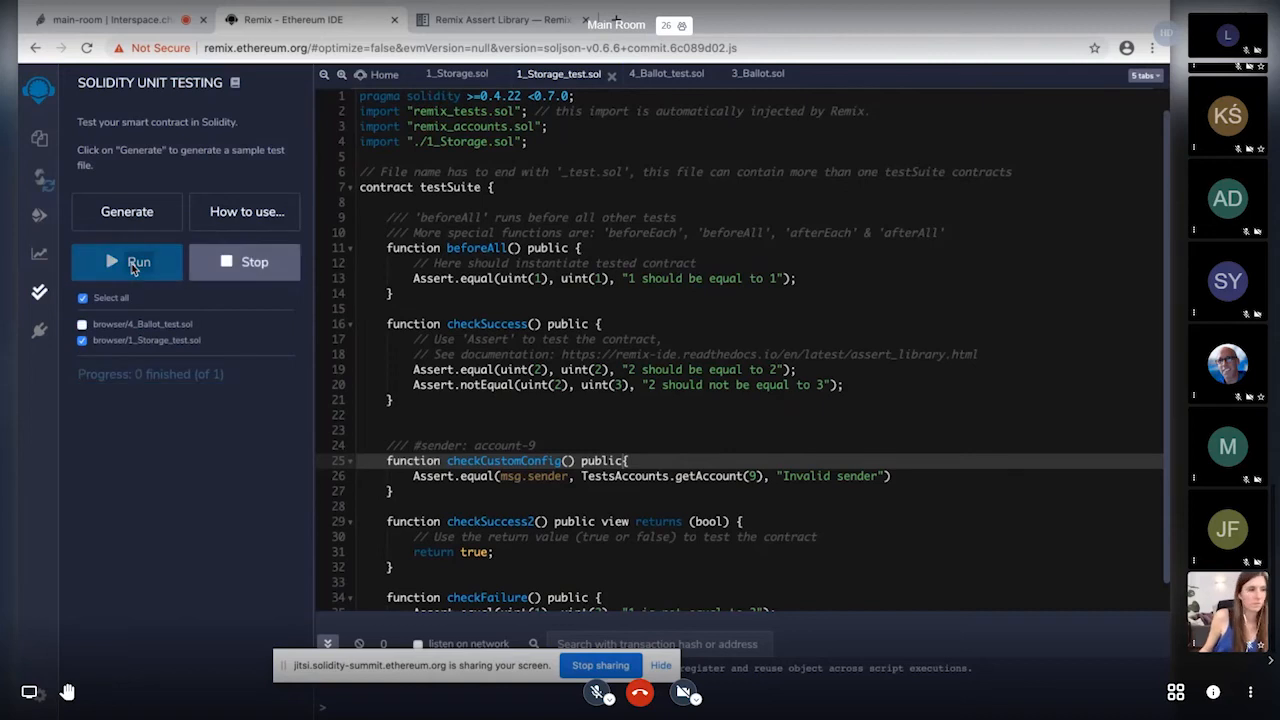
left_click(126, 260)
type(";")
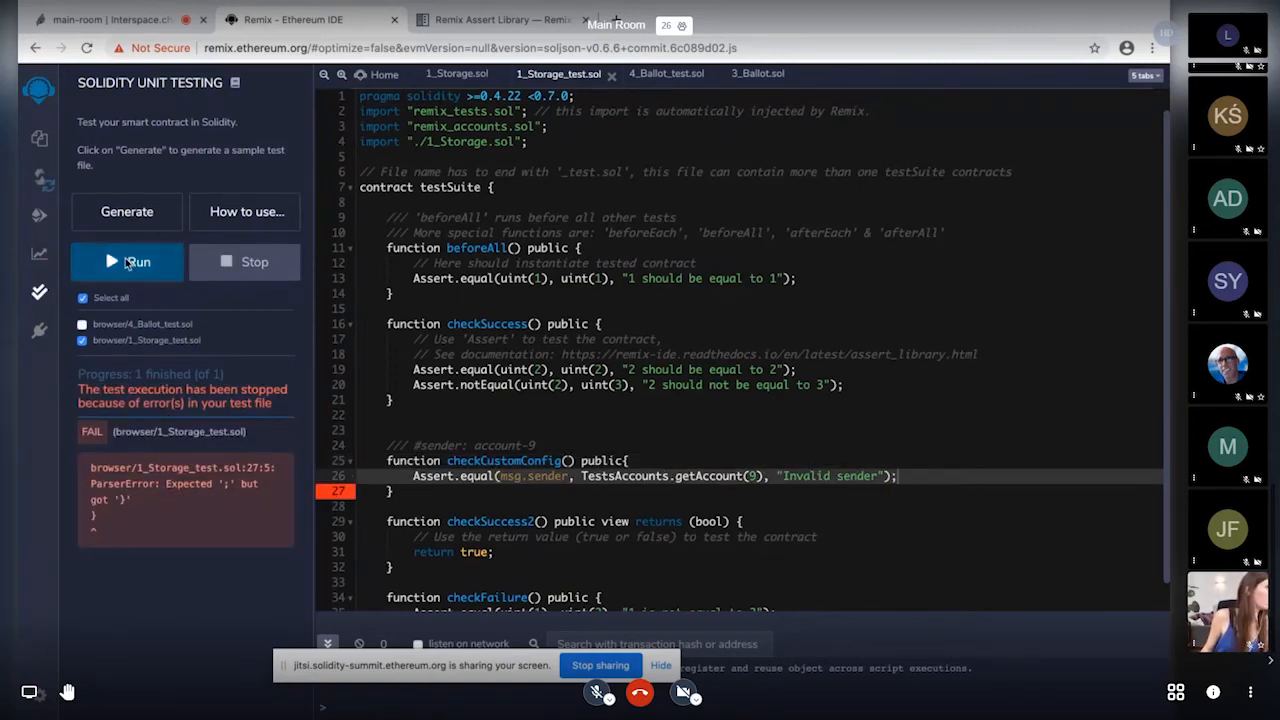
left_click(126, 260)
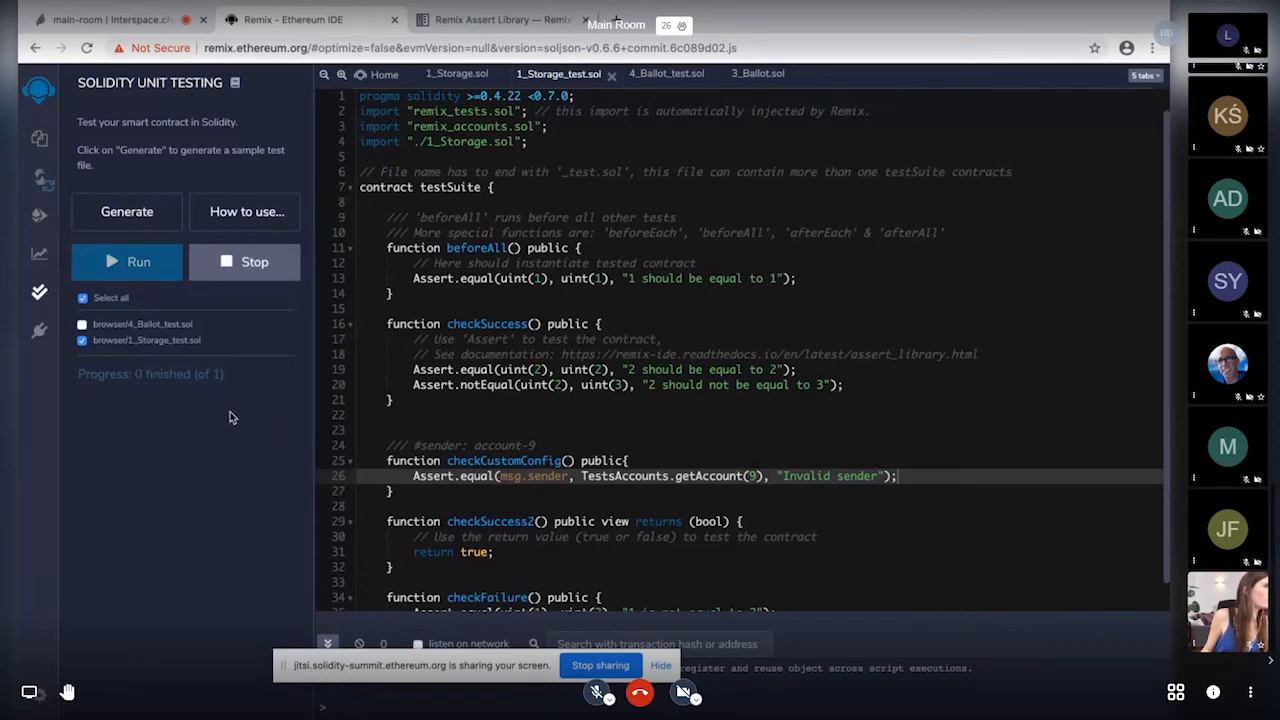
left_click(126, 260)
type(" payable")
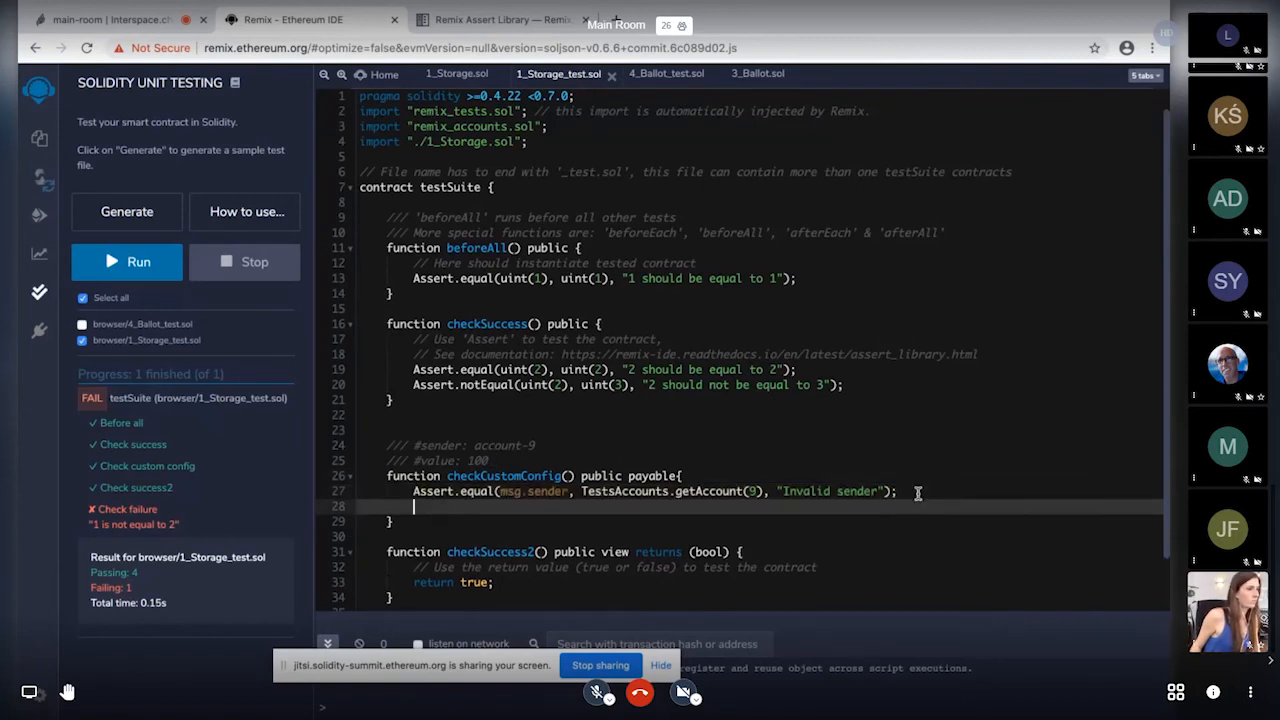
- Add Assert.equal(msg.value, 100, "Invalid value") to payable checkCustomConfig and rerun tests to 4 passing, 1 failing
type("Assert.equal(msg.sen")
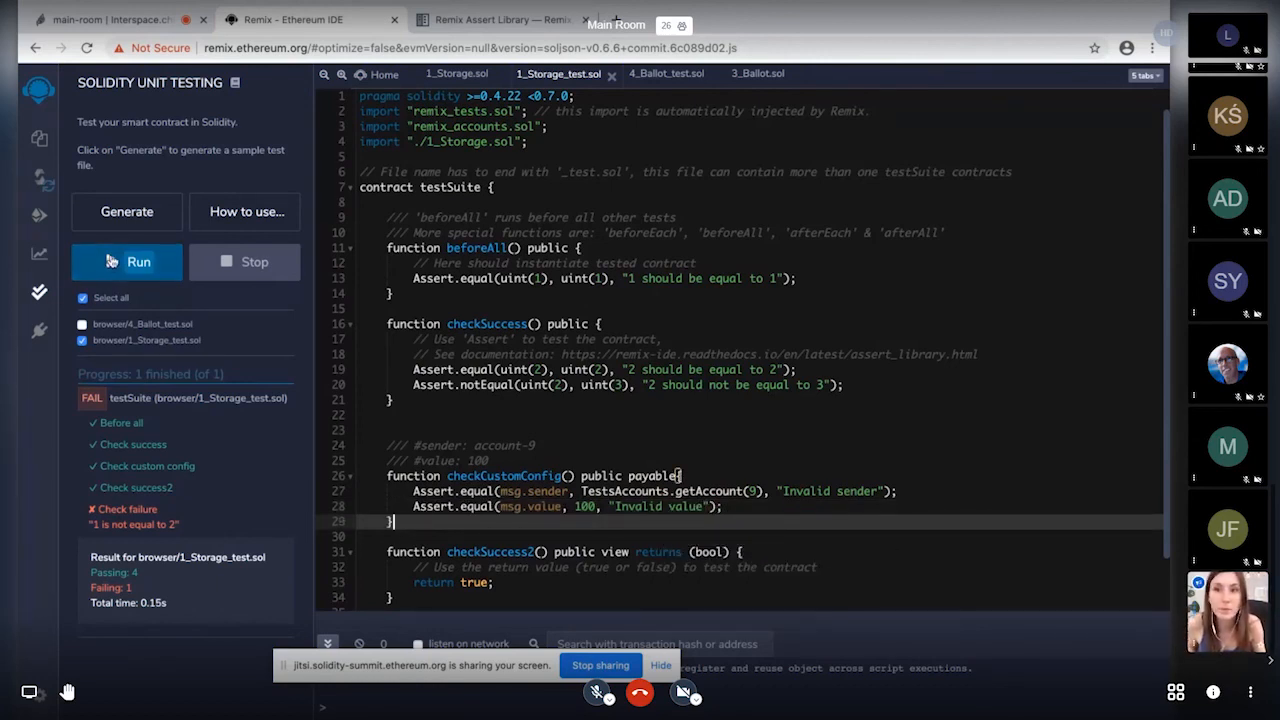
left_click(126, 260)
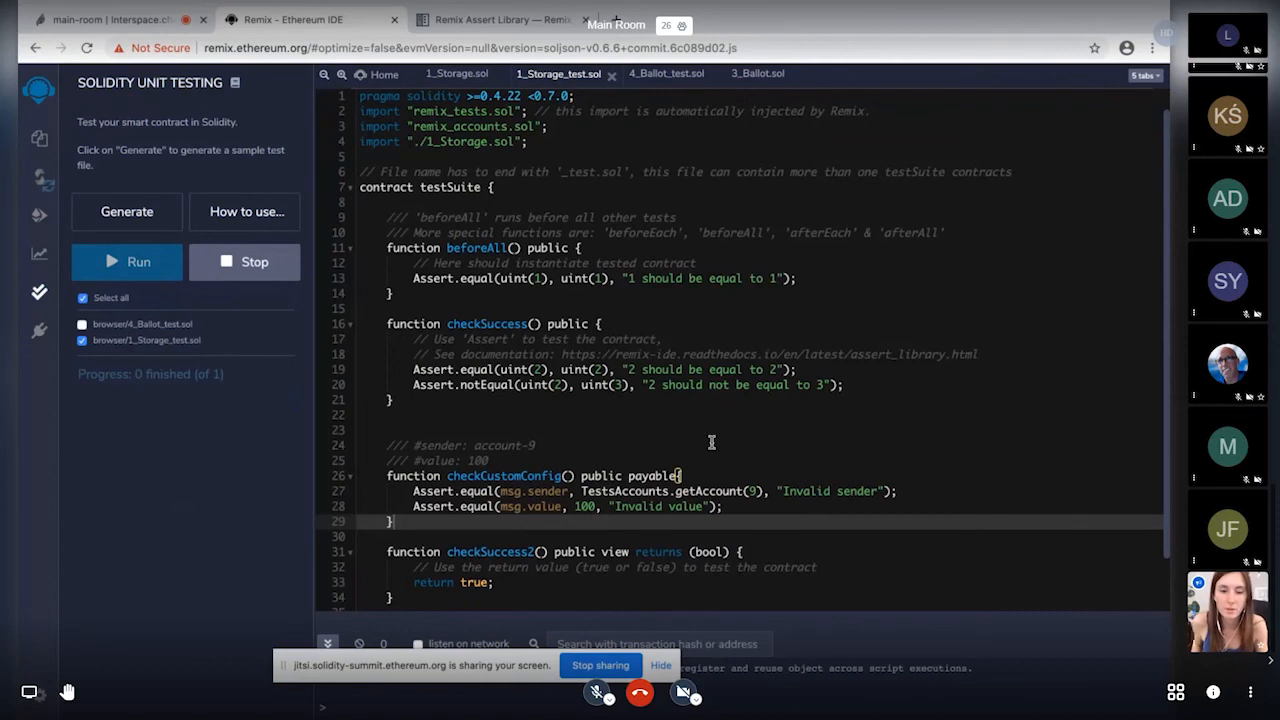
left_click(124, 260)
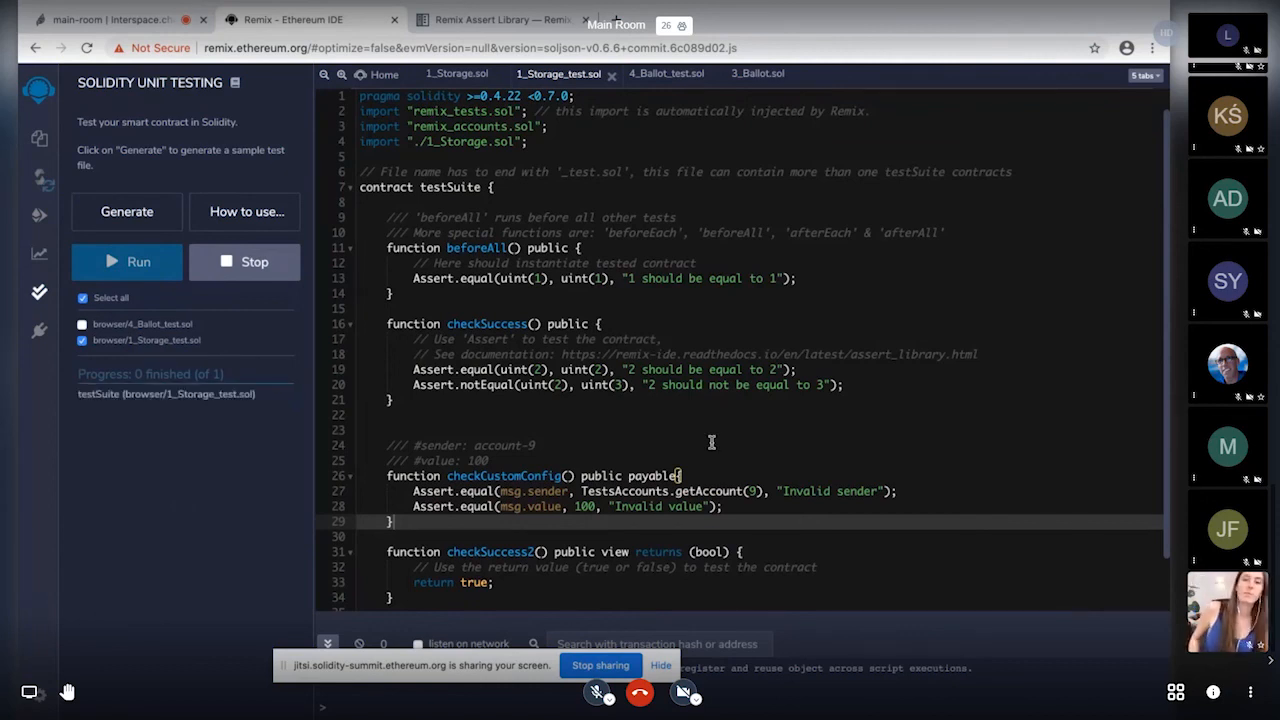
left_click(126, 260)
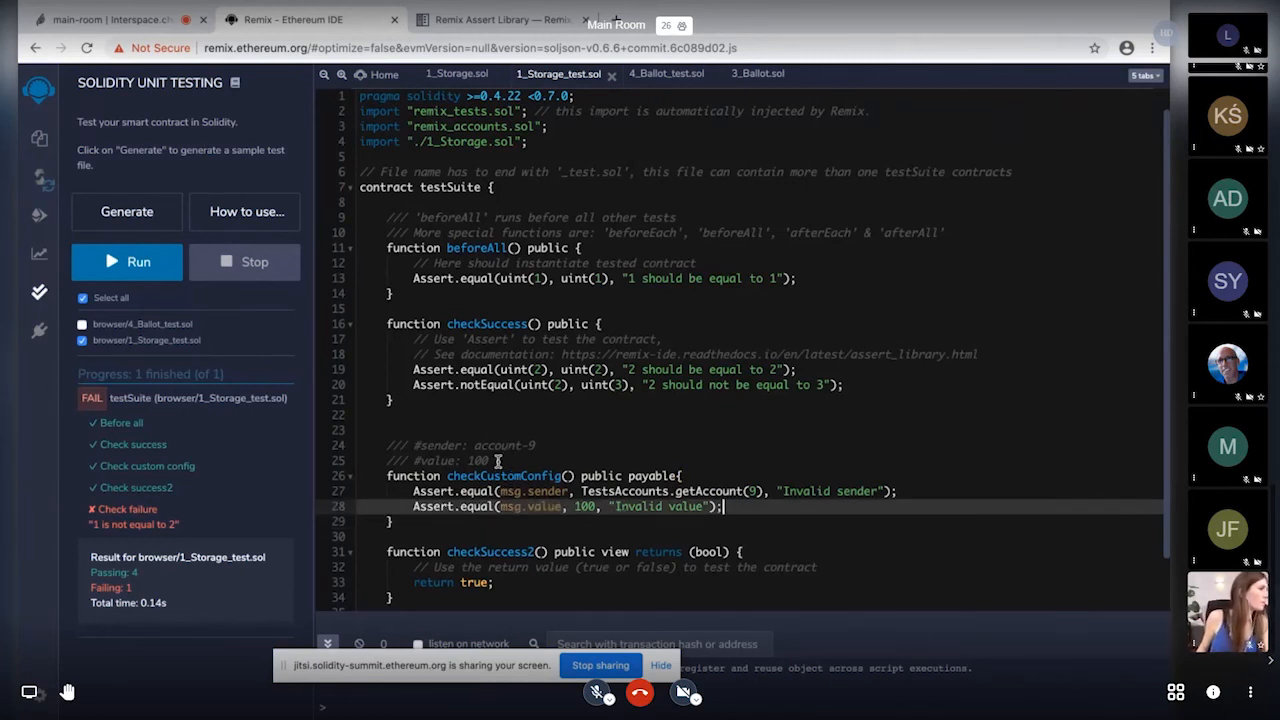
left_click(496, 460)
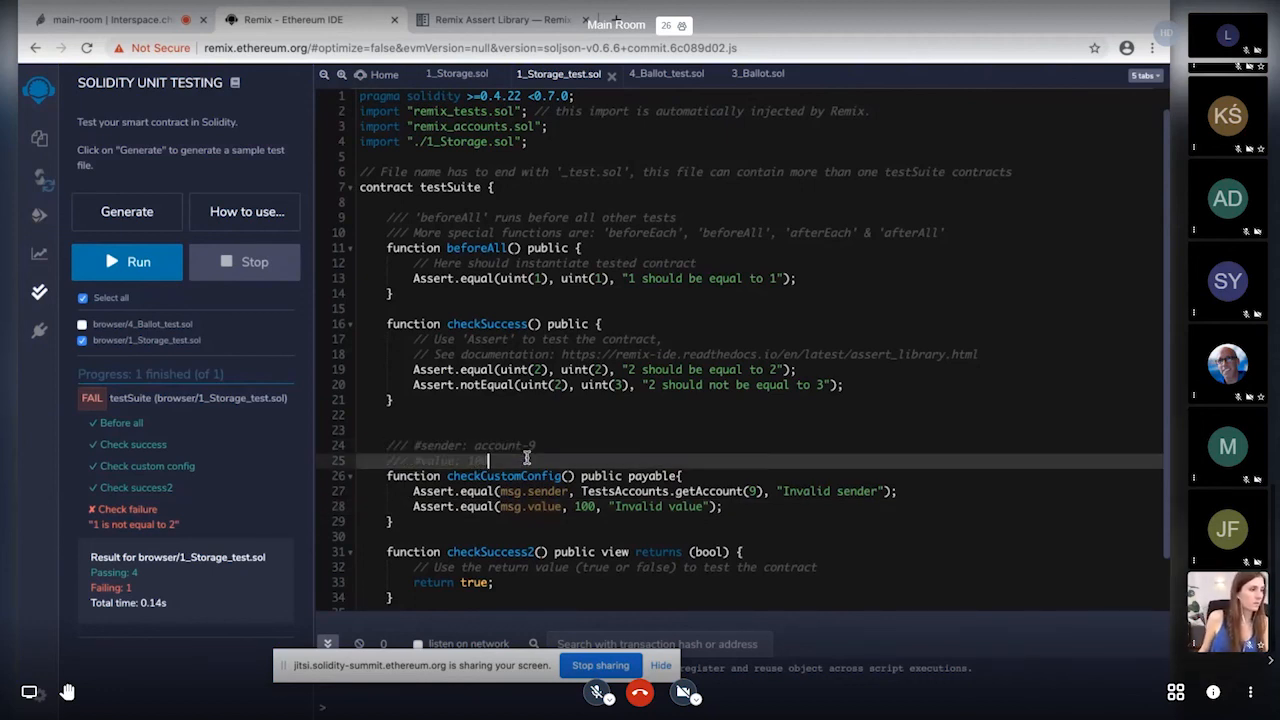